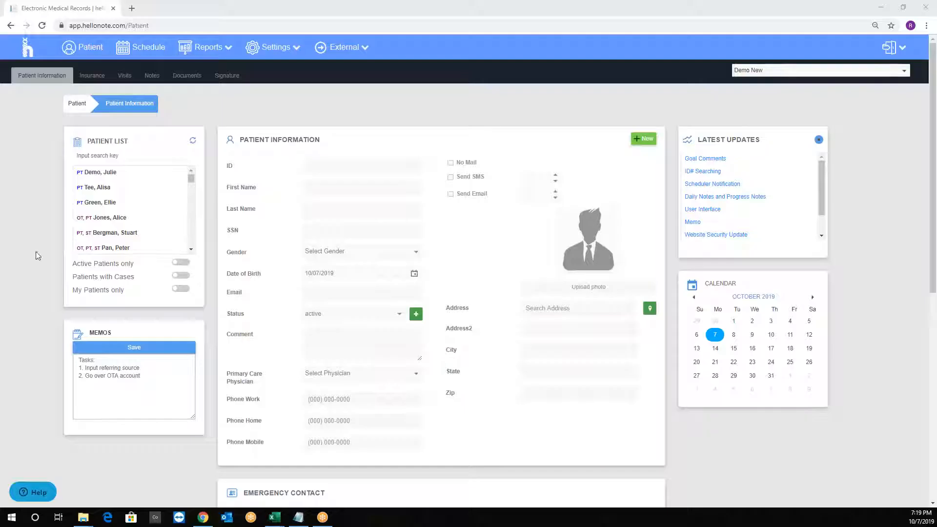
- Go from the patient information page to the practice Schedule page
{"action": "left_click", "coordinate": [149, 48]}
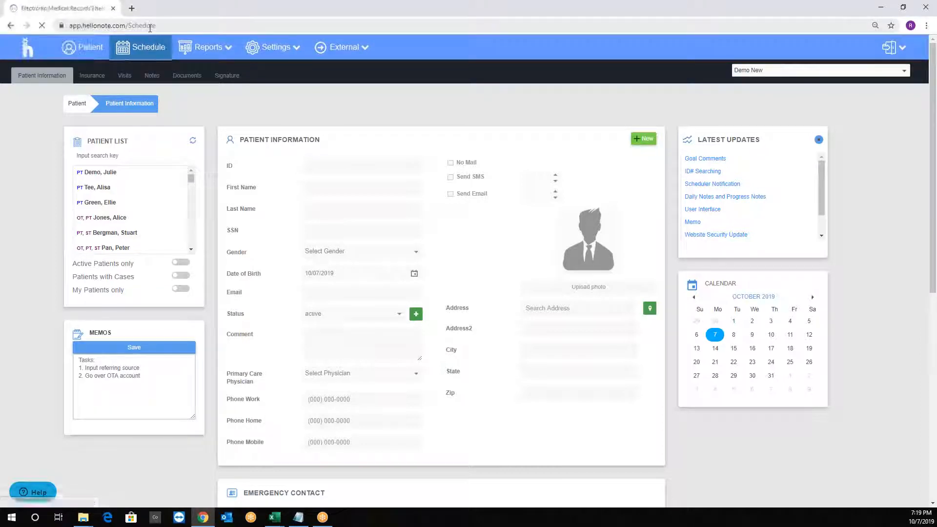
{"action": "left_click", "coordinate": [149, 47]}
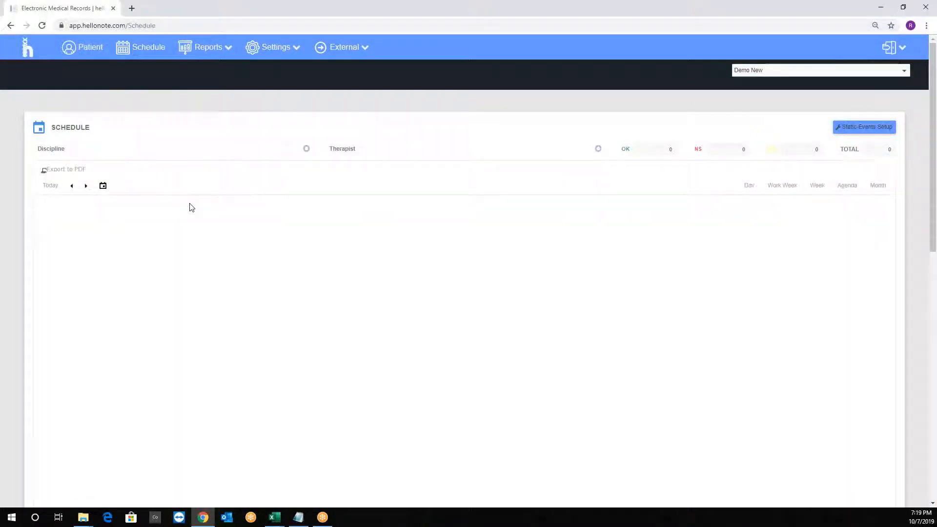
- Preview the full Sunday–Saturday week, then return to the October 7–11 work week
{"action": "left_click", "coordinate": [782, 186]}
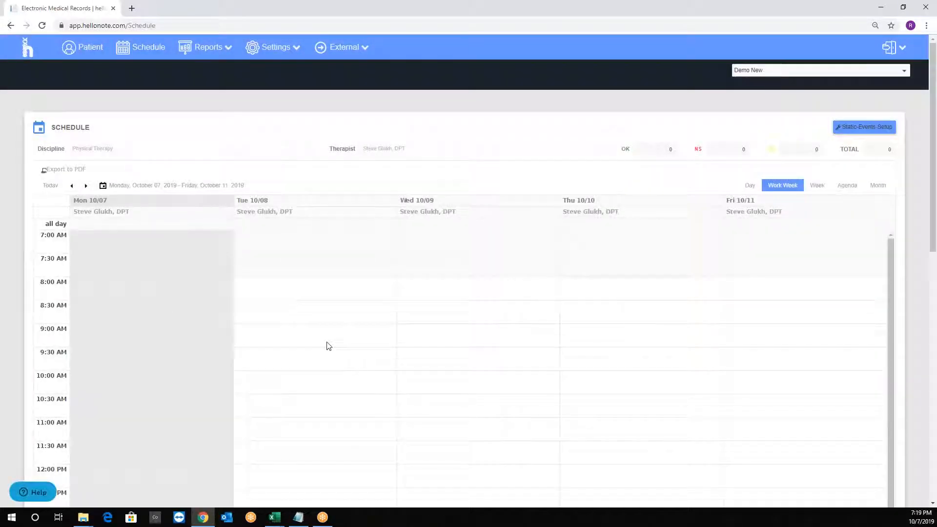
{"action": "mouse_move", "coordinate": [751, 191]}
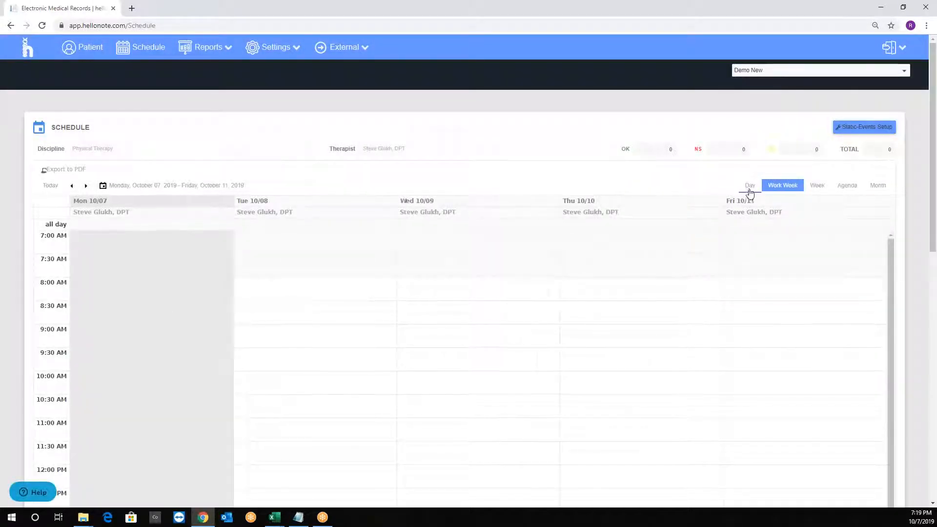
{"action": "mouse_move", "coordinate": [817, 188]}
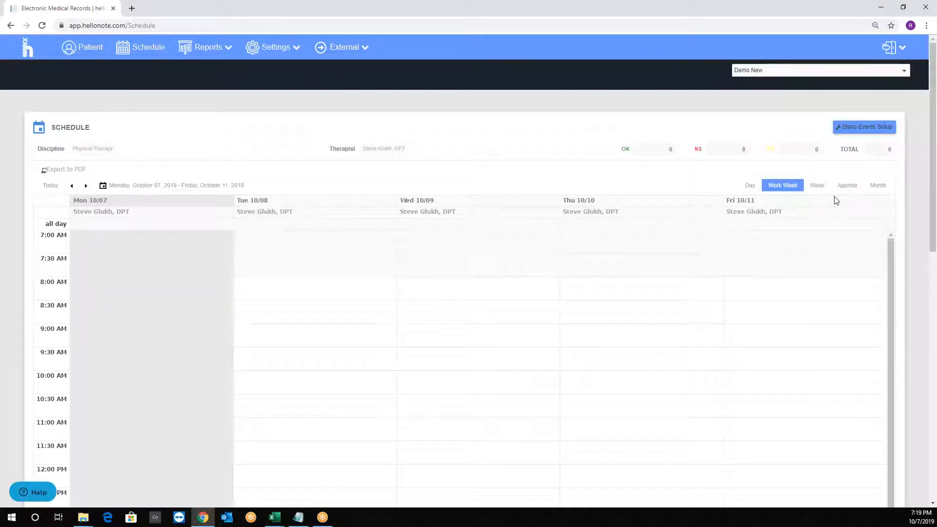
{"action": "left_click", "coordinate": [817, 184]}
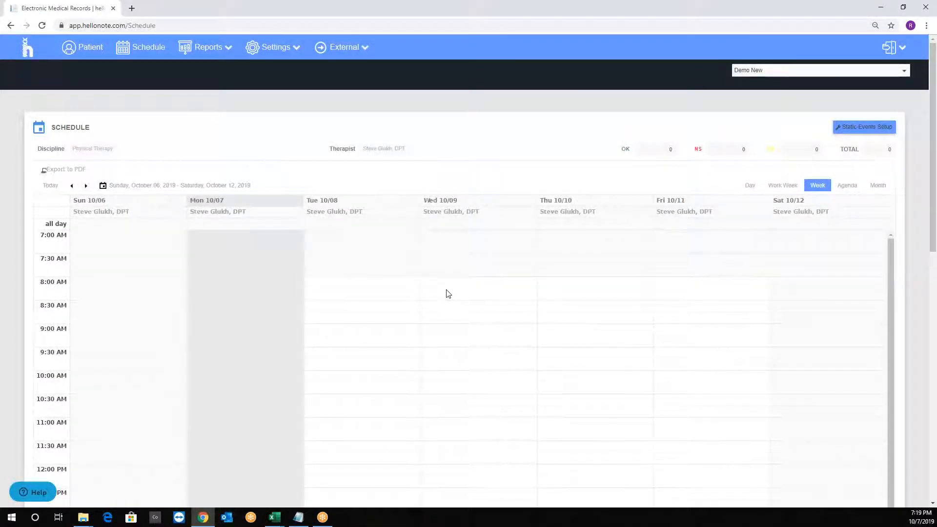
{"action": "left_click", "coordinate": [782, 186]}
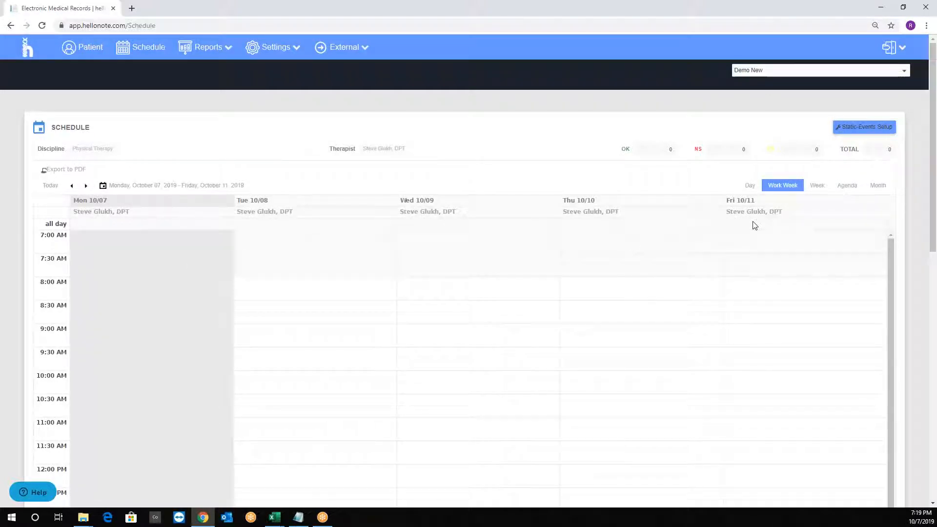
{"action": "scroll", "scroll_direction": "down", "scroll_amount": 3}
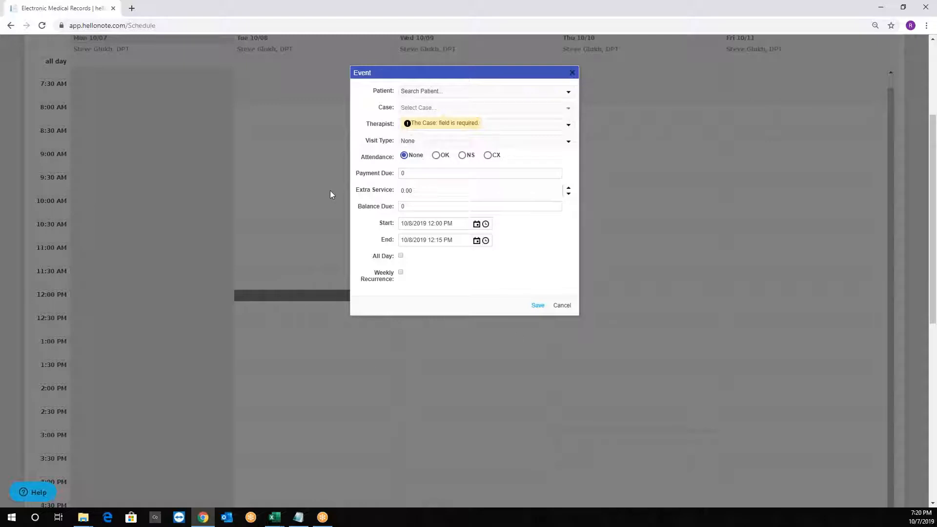
{"action": "mouse_move", "coordinate": [357, 297]}
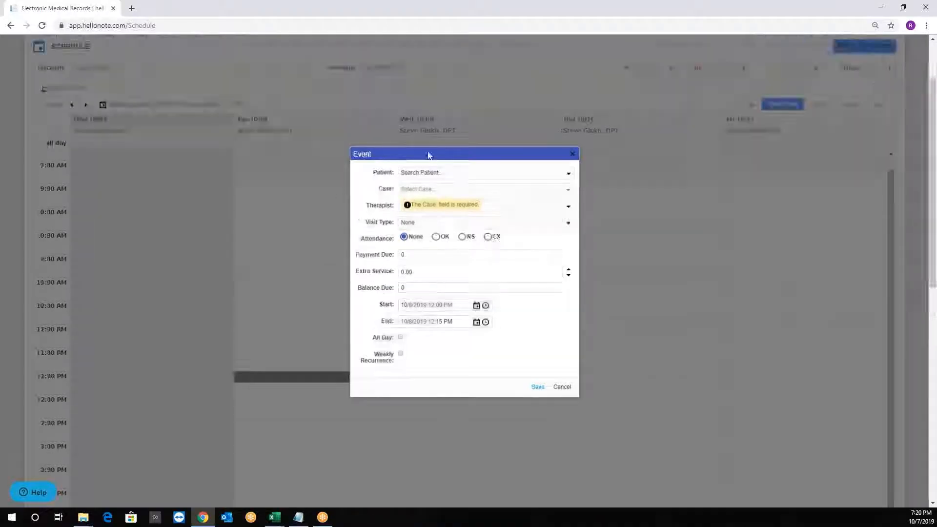
{"action": "left_click", "coordinate": [568, 173]}
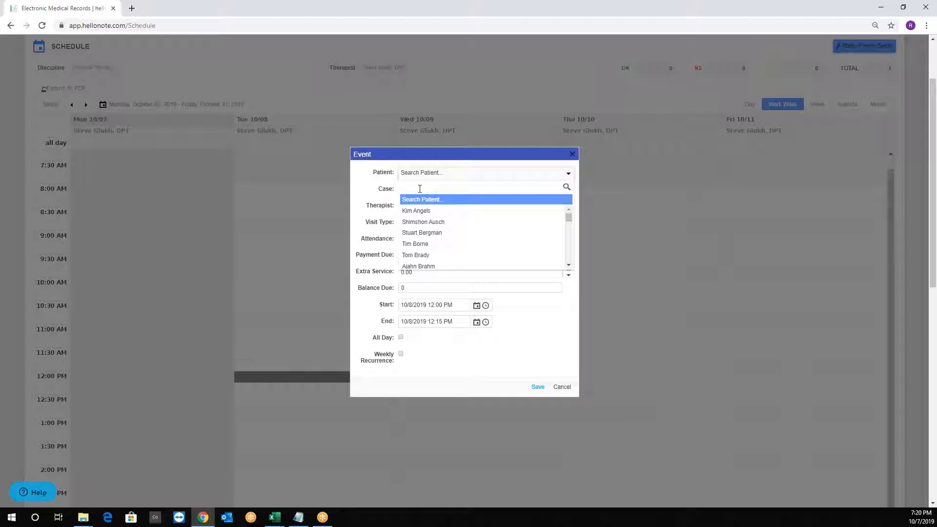
{"action": "type", "text": "Juli"}
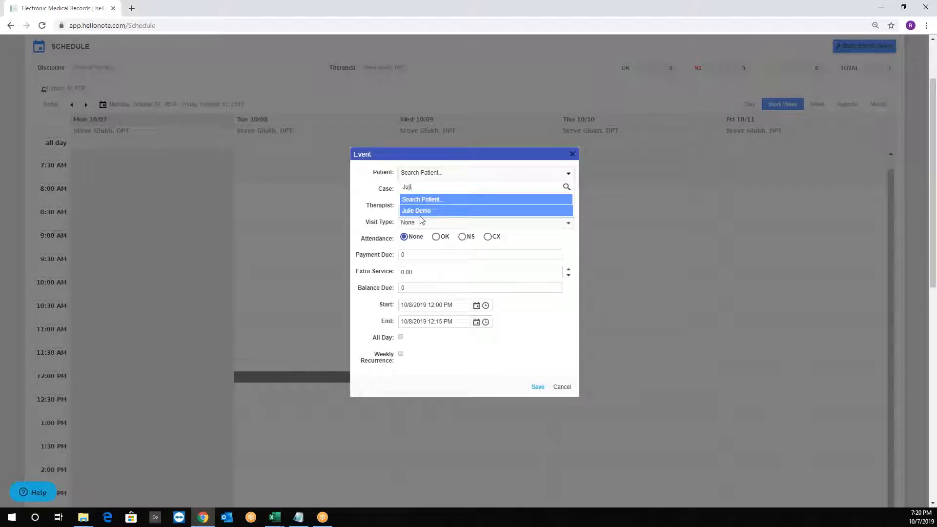
{"action": "left_click", "coordinate": [416, 211]}
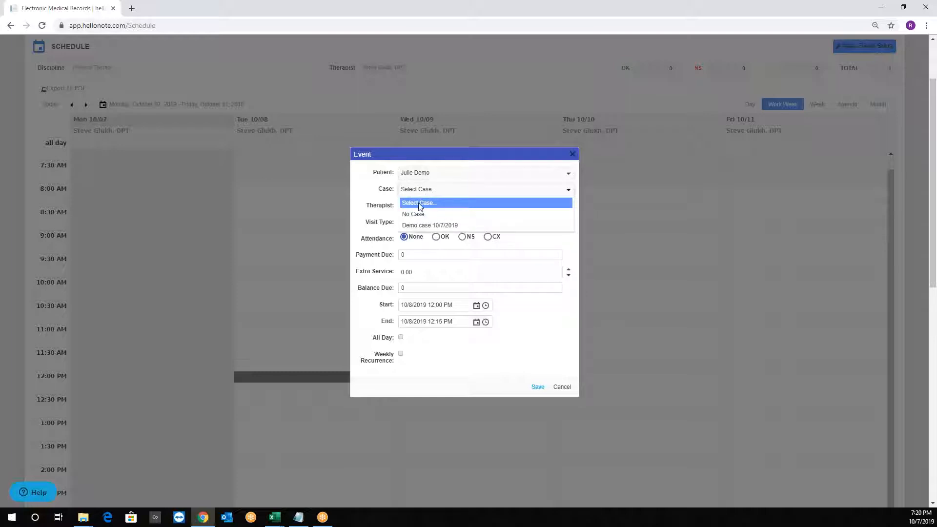
{"action": "mouse_move", "coordinate": [430, 226]}
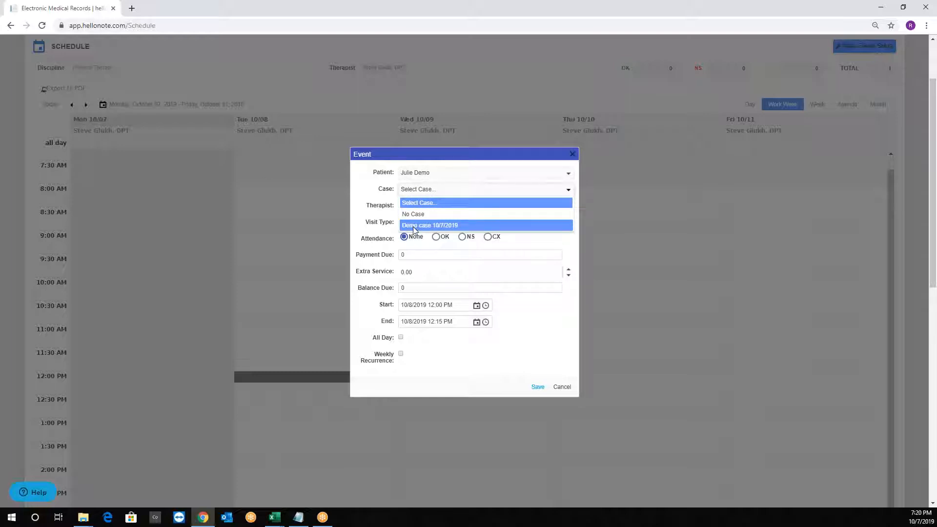
{"action": "left_click", "coordinate": [430, 225]}
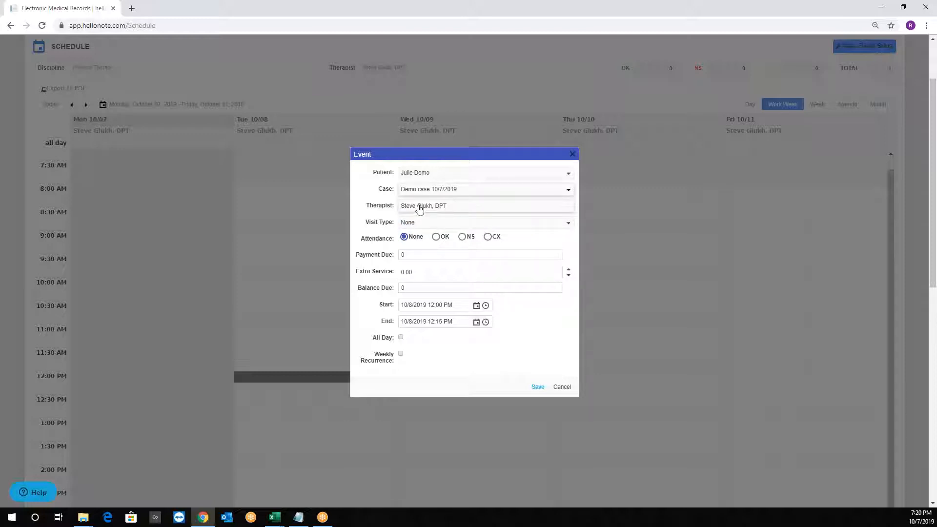
{"action": "left_click", "coordinate": [484, 205]}
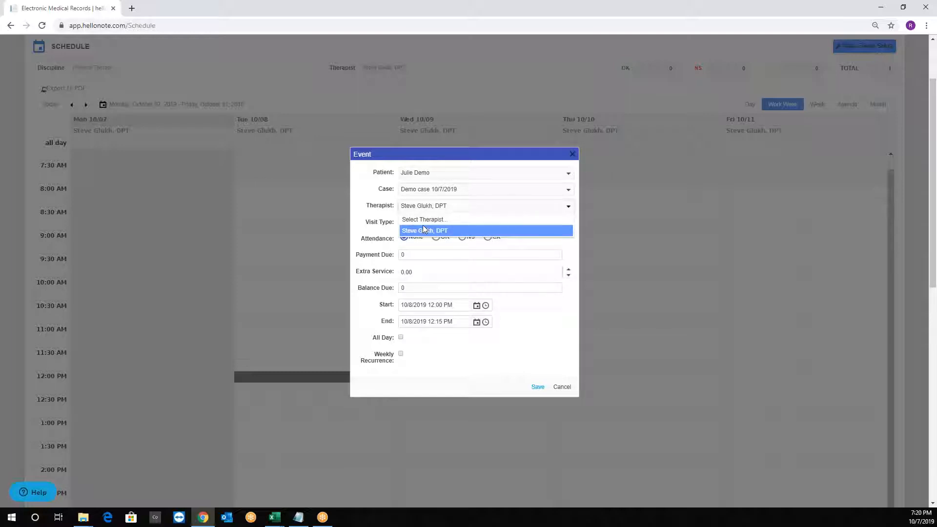
{"action": "left_click", "coordinate": [425, 231]}
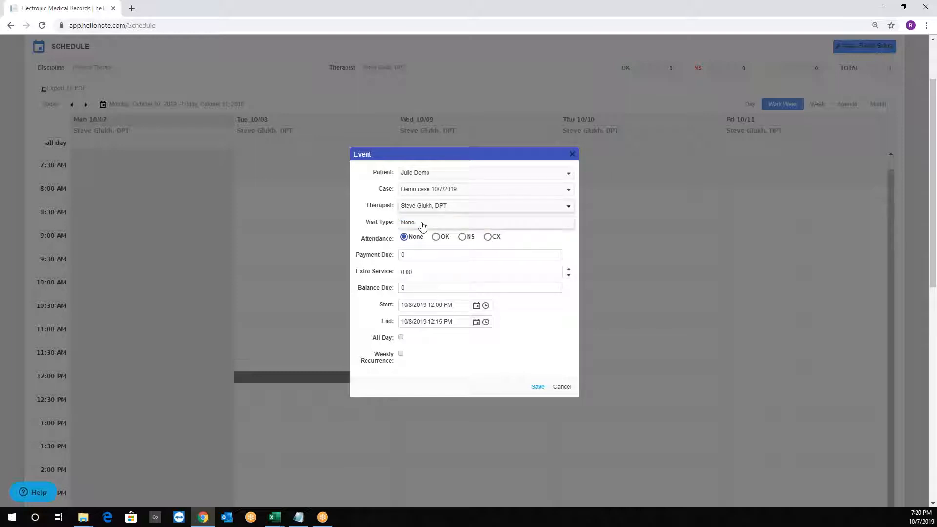
- Set the visit type to Evaluation, trying OK and CX attendance before leaving None
{"action": "left_click", "coordinate": [484, 221]}
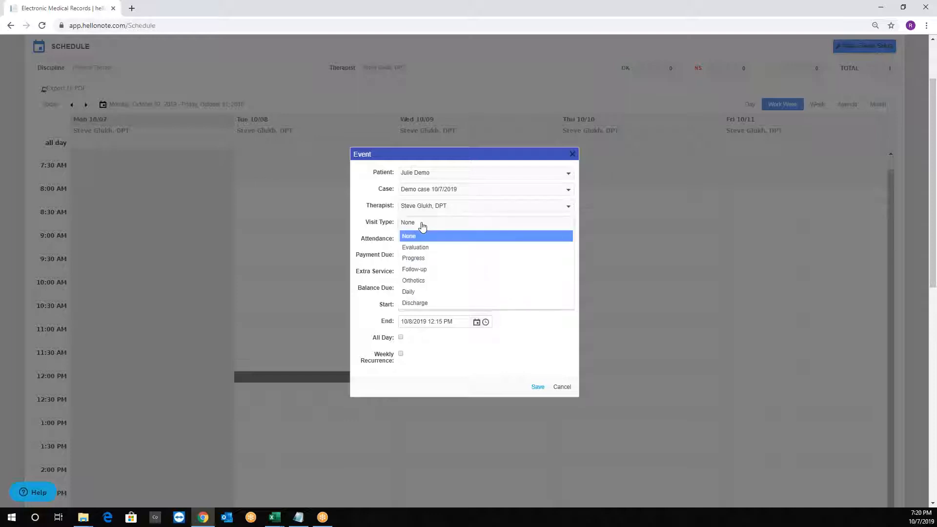
{"action": "mouse_move", "coordinate": [409, 292]}
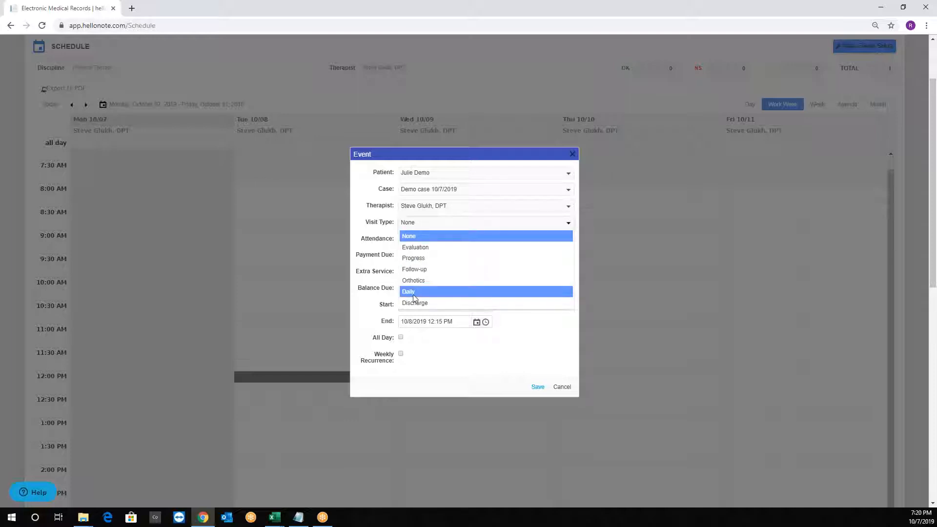
{"action": "mouse_move", "coordinate": [435, 280]}
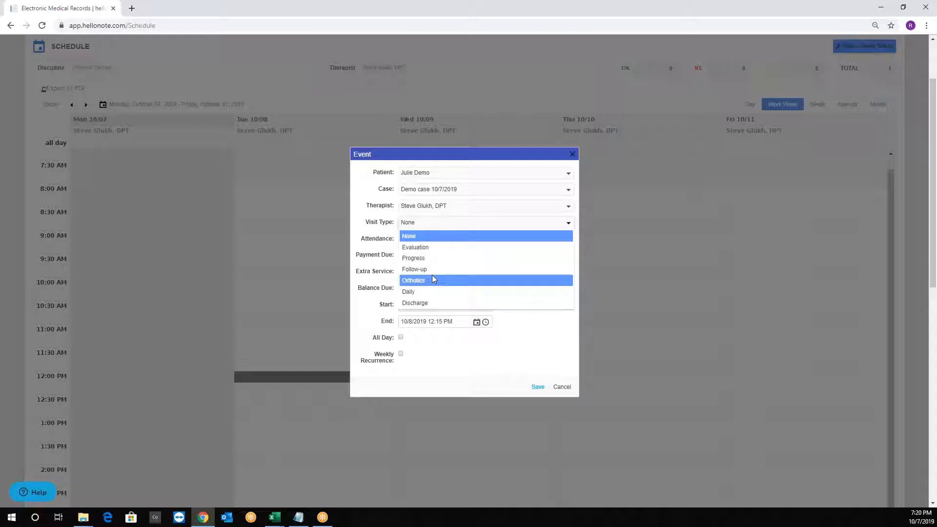
{"action": "mouse_move", "coordinate": [413, 258]}
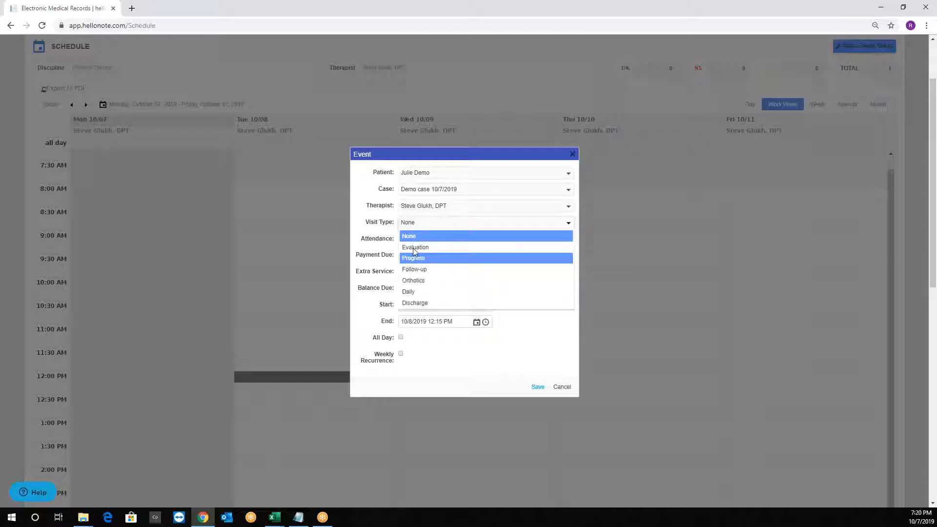
{"action": "mouse_move", "coordinate": [415, 247]}
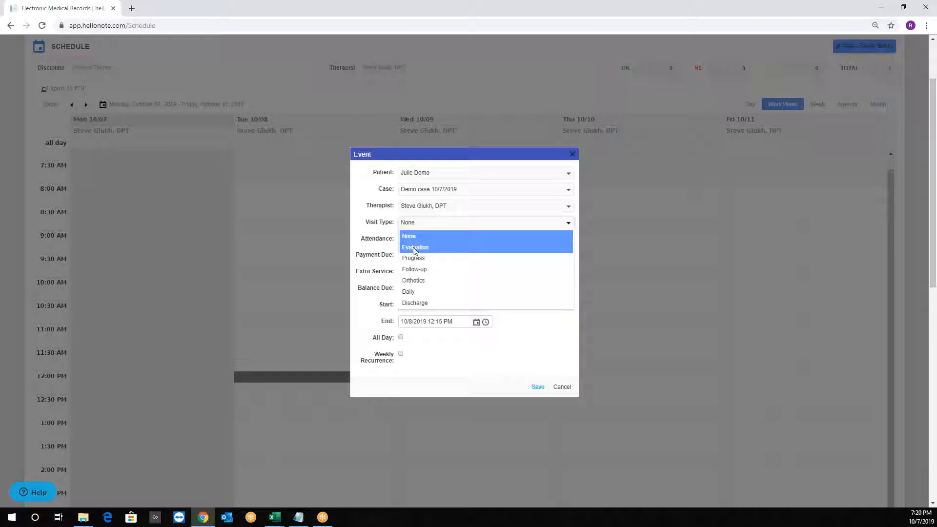
{"action": "left_click", "coordinate": [415, 247]}
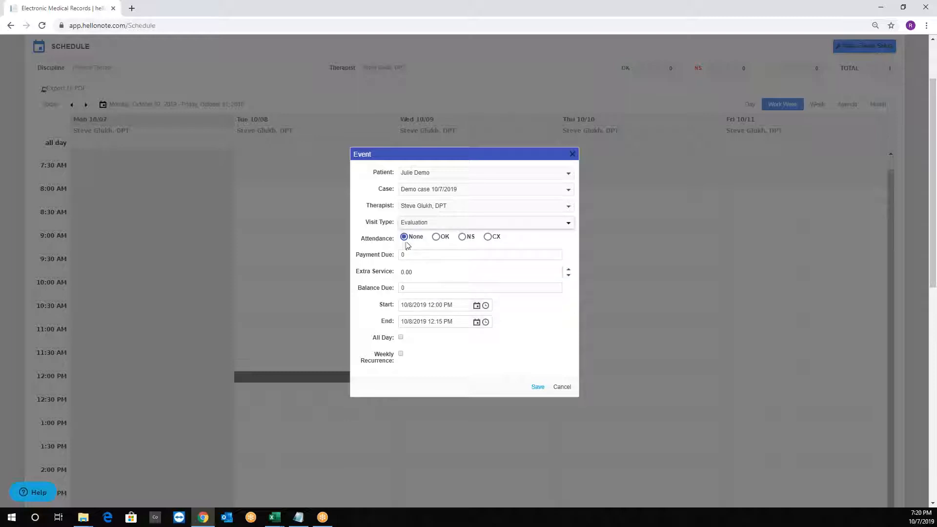
{"action": "mouse_move", "coordinate": [476, 250]}
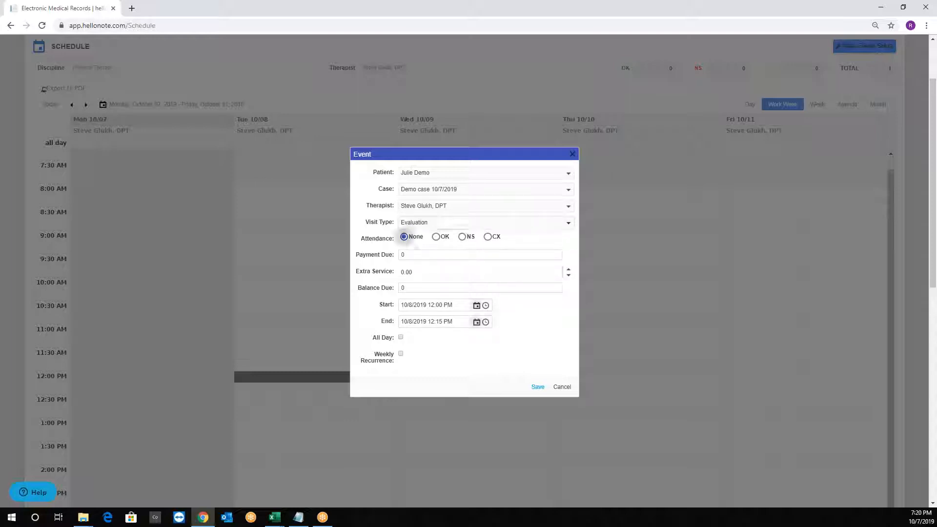
{"action": "left_click", "coordinate": [437, 237]}
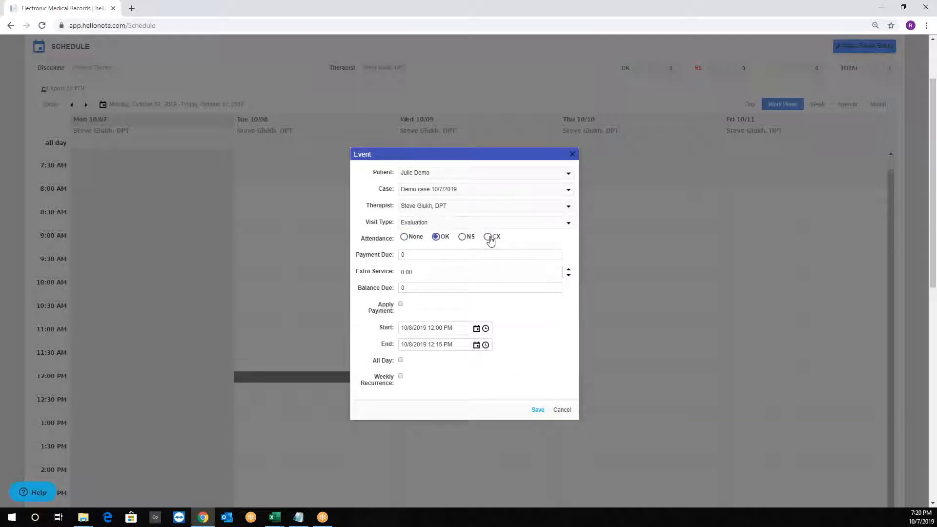
{"action": "left_click", "coordinate": [488, 236]}
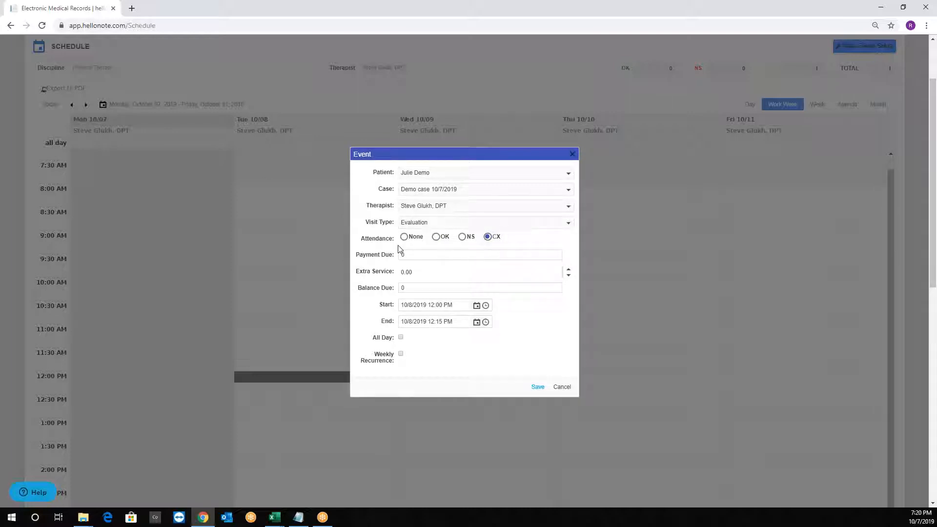
{"action": "left_click", "coordinate": [404, 237]}
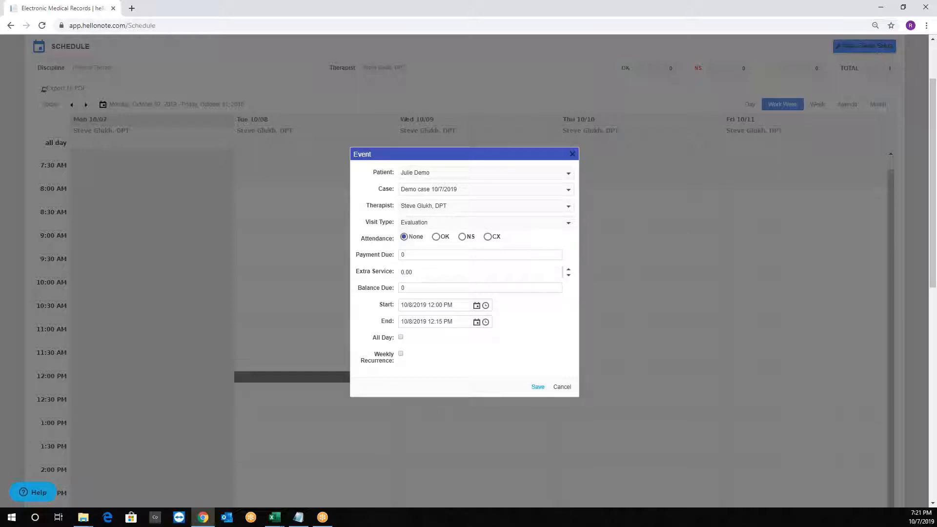
- Save the new Julie Demo Evaluation appointment
{"action": "left_click", "coordinate": [479, 255]}
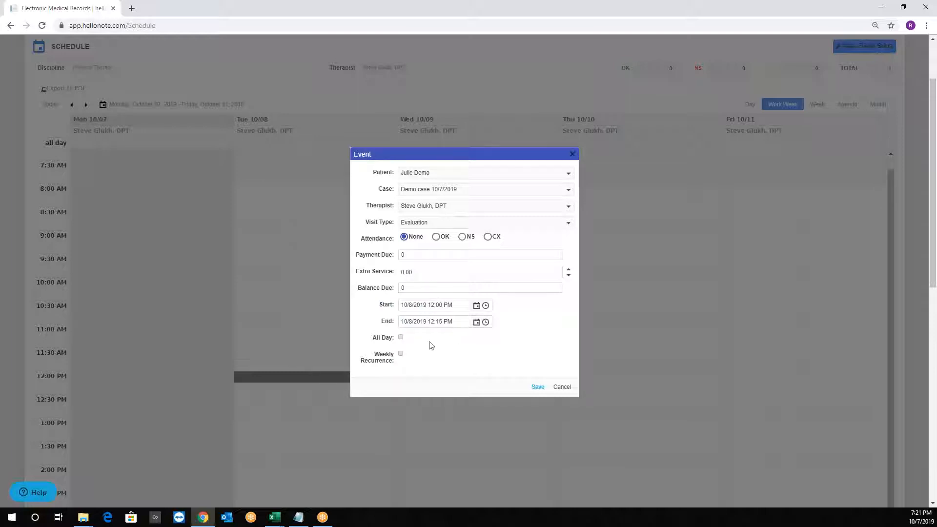
{"action": "scroll", "scroll_direction": "down", "scroll_amount": 3}
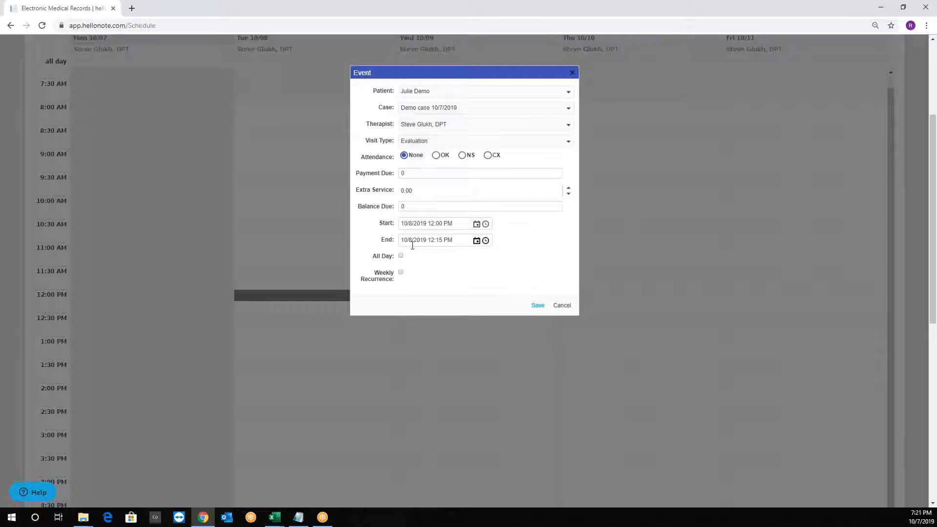
{"action": "mouse_move", "coordinate": [599, 314]}
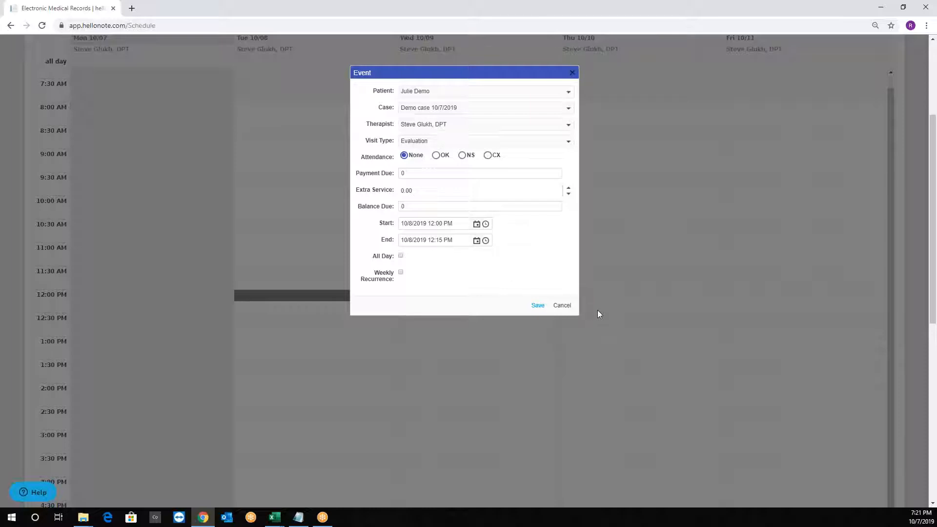
{"action": "left_click", "coordinate": [538, 306]}
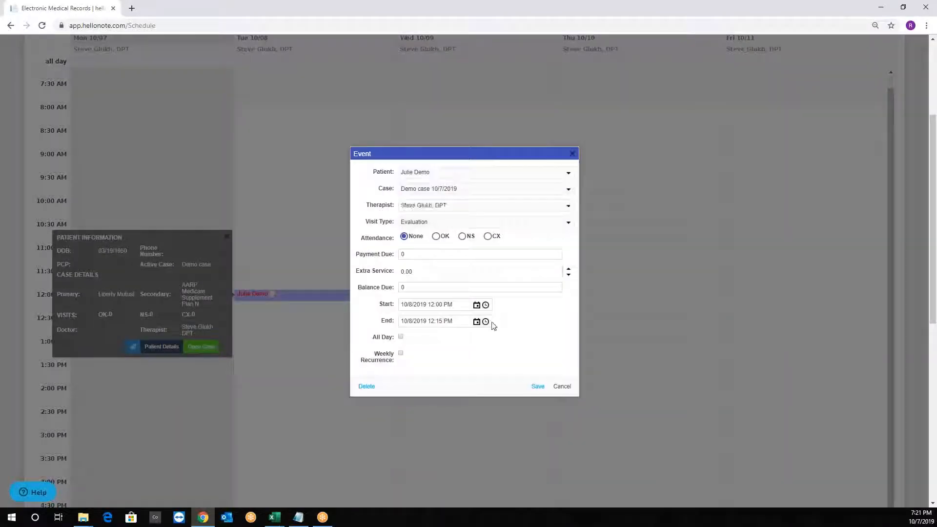
- Change the visit's end time to 12:30 PM and save it
{"action": "left_click", "coordinate": [485, 322]}
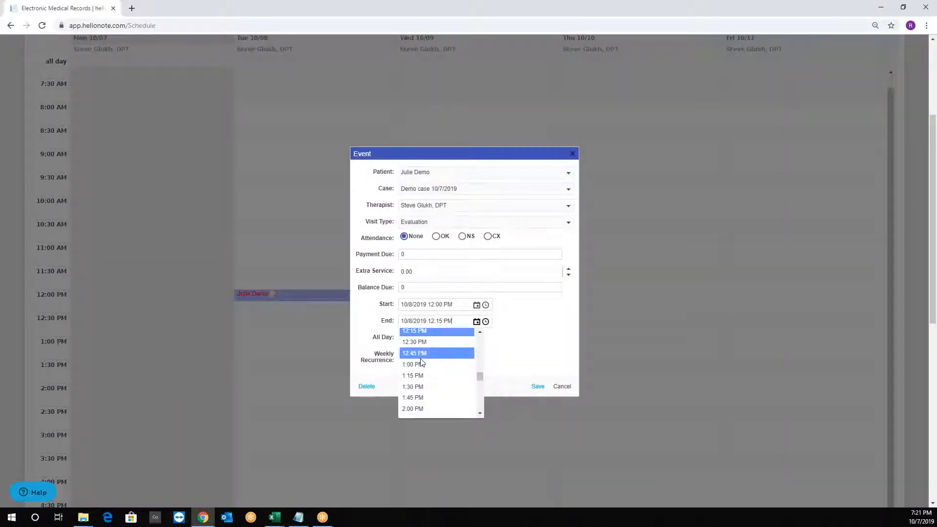
{"action": "left_click", "coordinate": [415, 342]}
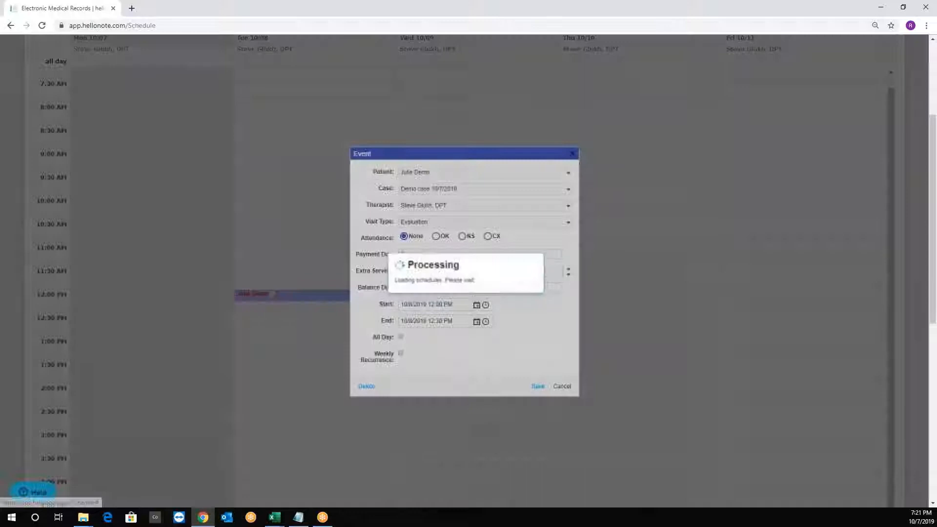
{"action": "left_click", "coordinate": [537, 386]}
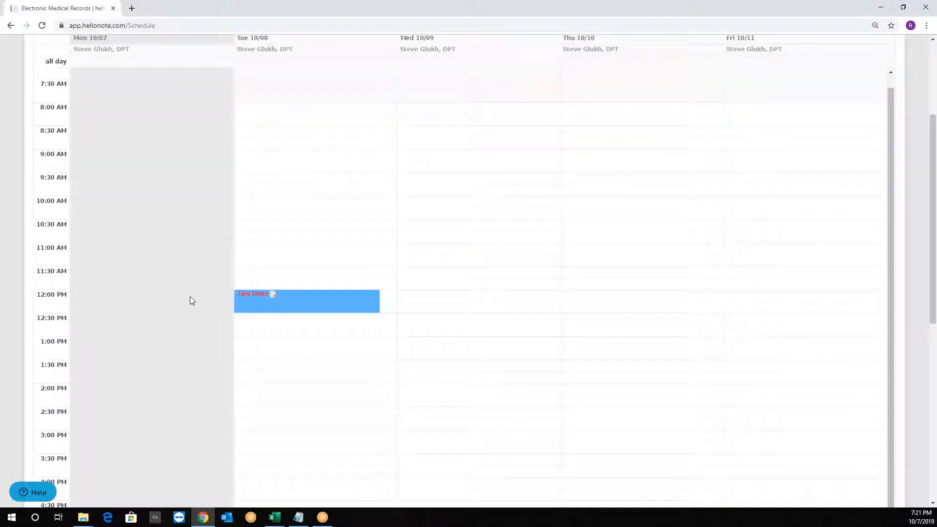
{"action": "scroll", "scroll_direction": "down", "scroll_amount": 3}
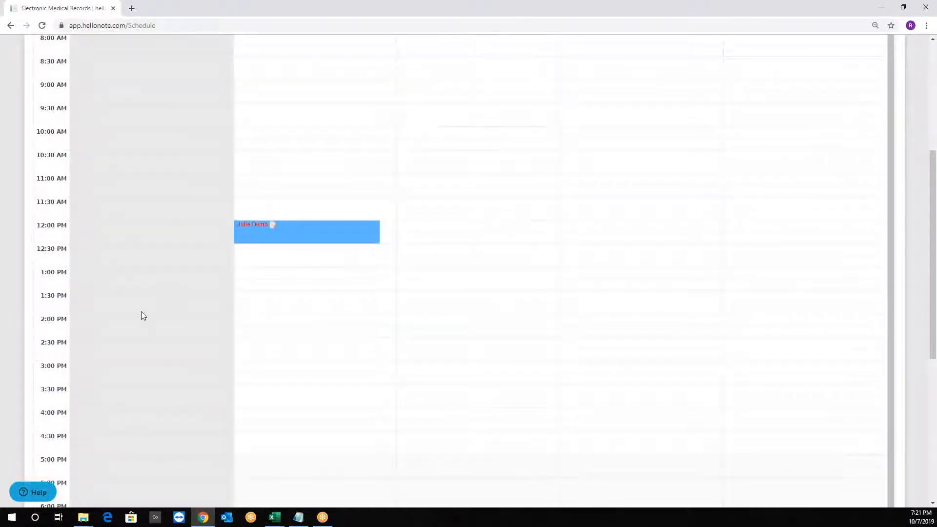
{"action": "scroll", "scroll_direction": "up", "scroll_amount": 3}
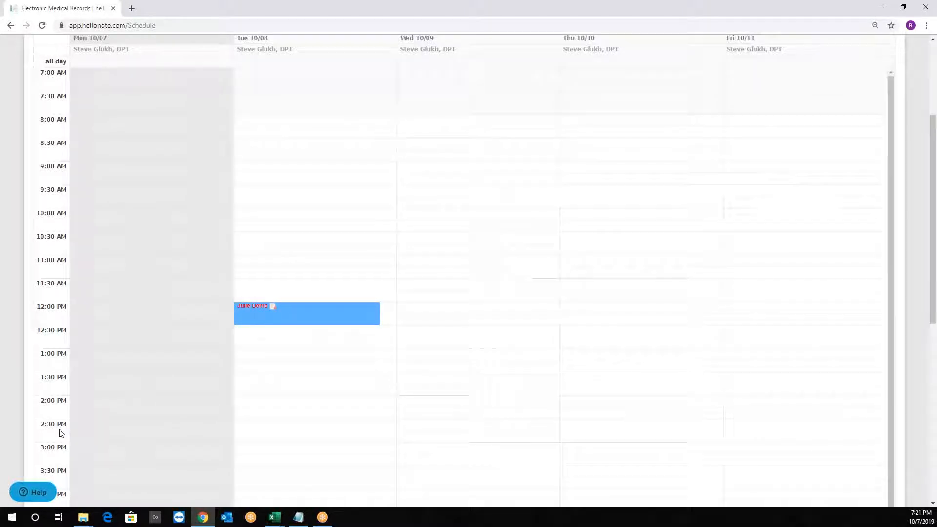
{"action": "mouse_move", "coordinate": [335, 458]}
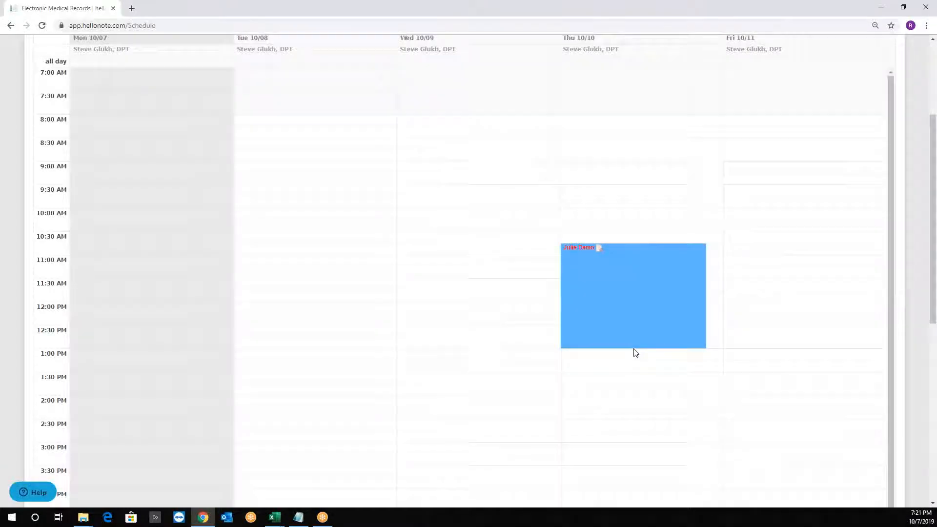
{"action": "mouse_move", "coordinate": [630, 274]}
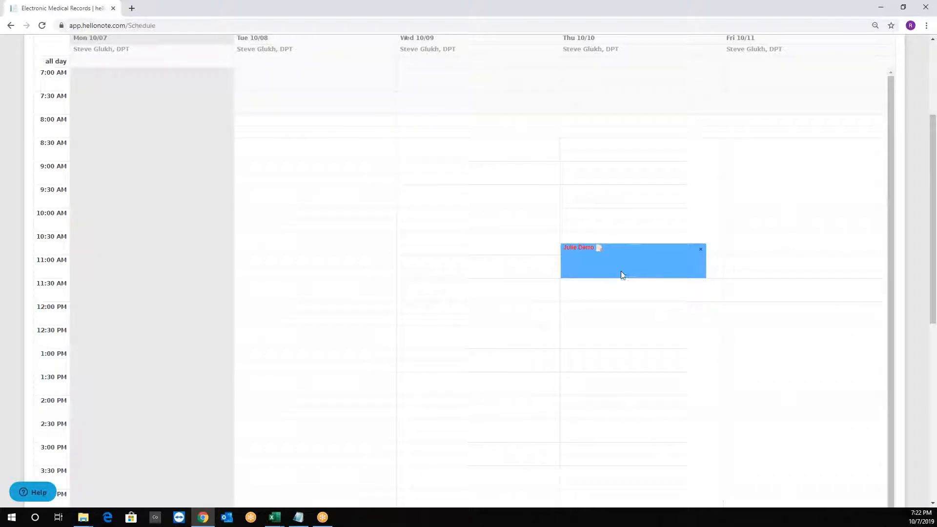
{"action": "left_click", "coordinate": [624, 275]}
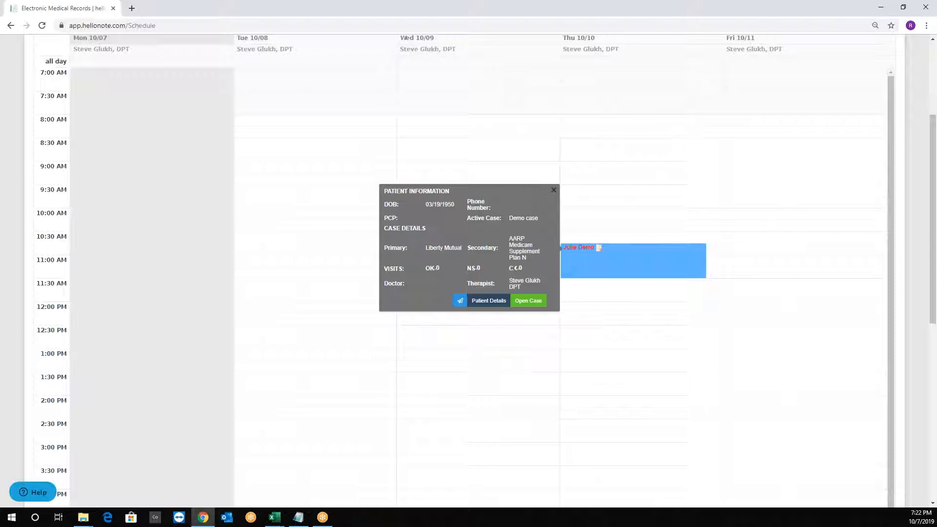
{"action": "left_click", "coordinate": [552, 190]}
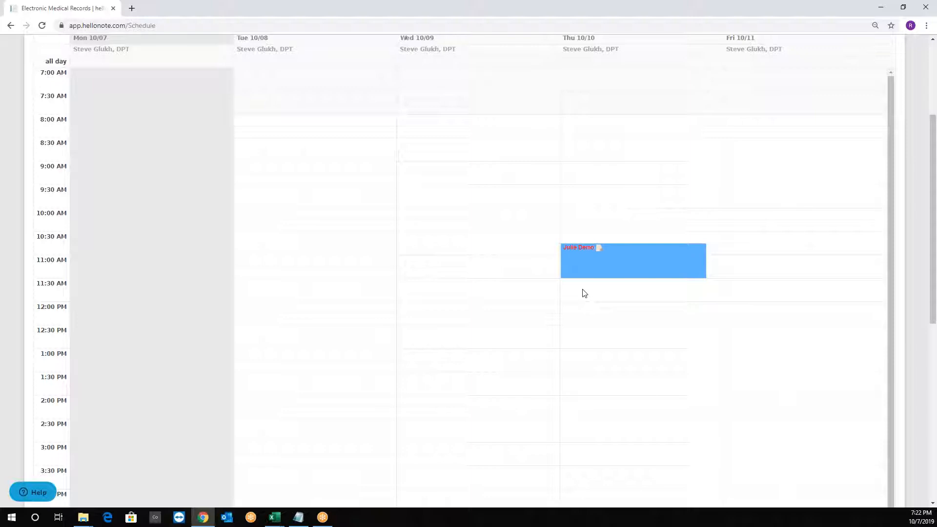
{"action": "left_click", "coordinate": [632, 260]}
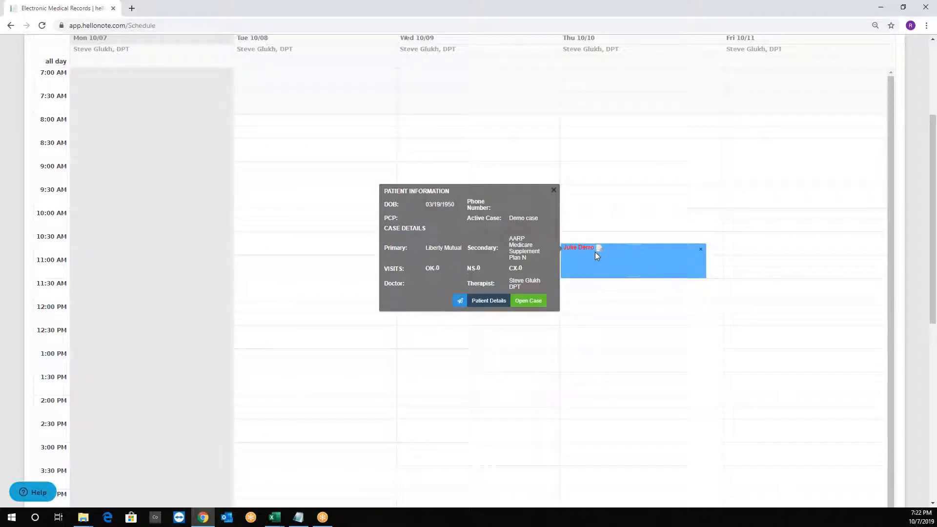
{"action": "mouse_move", "coordinate": [599, 252]}
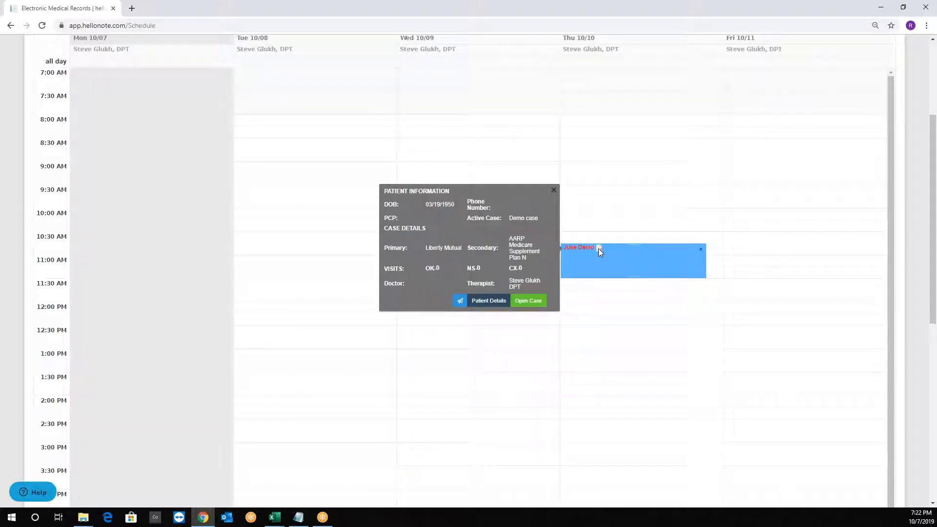
{"action": "mouse_move", "coordinate": [599, 251]}
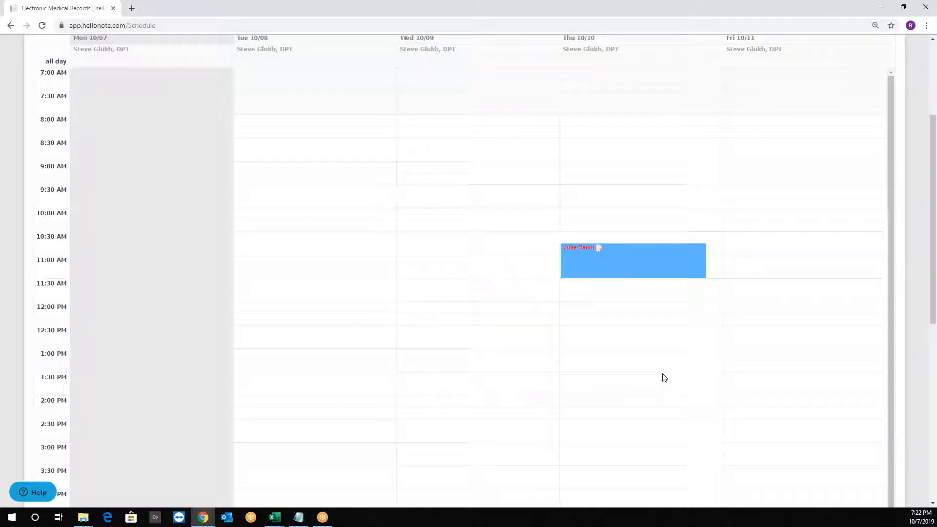
{"action": "mouse_move", "coordinate": [585, 331]}
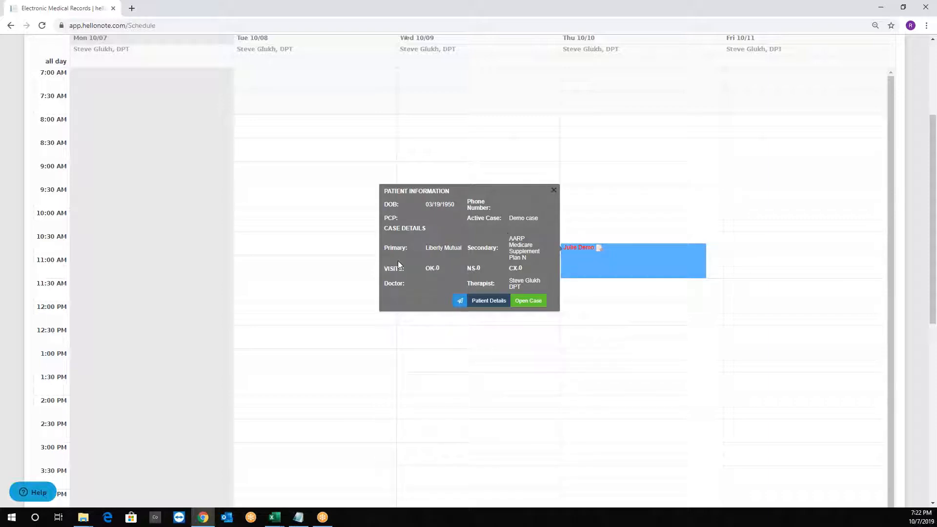
{"action": "mouse_move", "coordinate": [460, 301]}
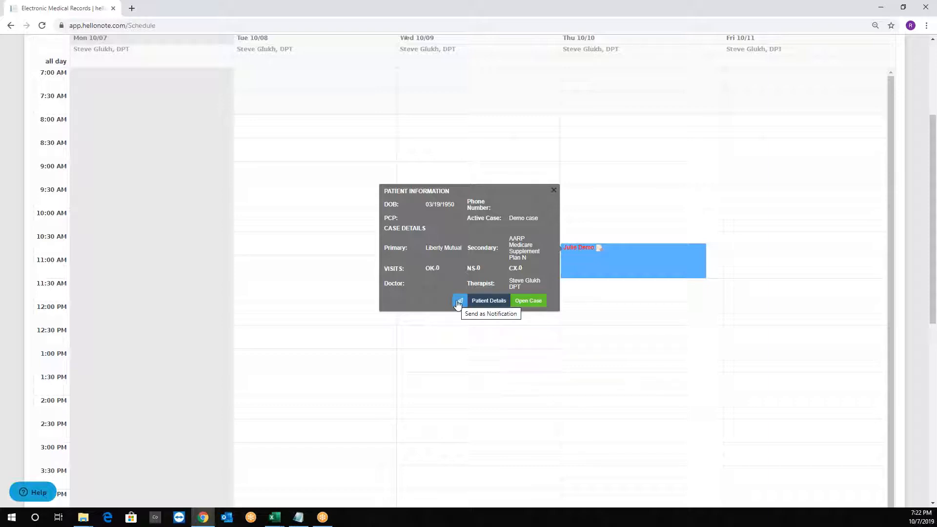
{"action": "mouse_move", "coordinate": [494, 325]}
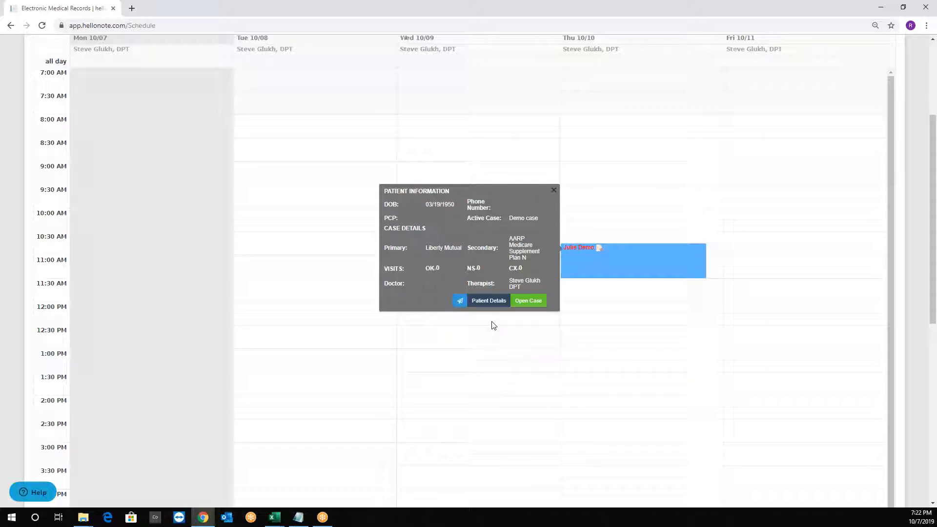
{"action": "mouse_move", "coordinate": [528, 304]}
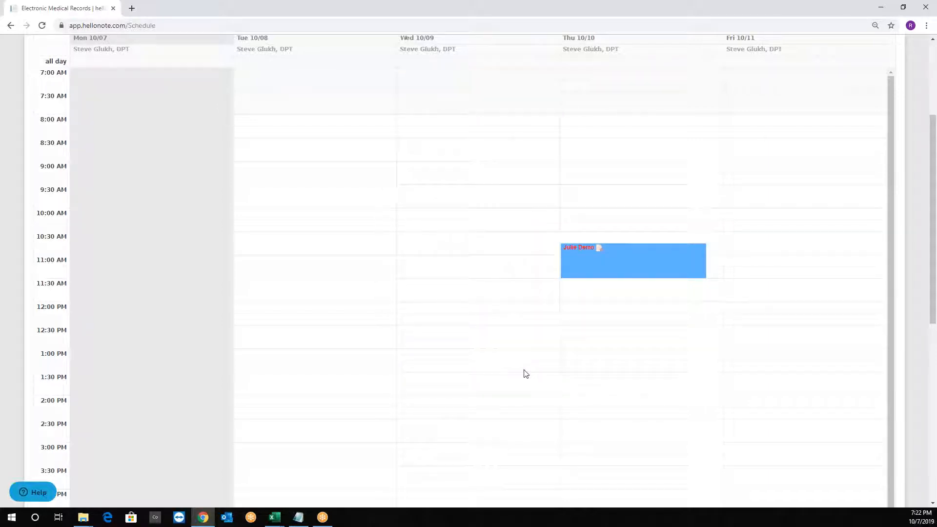
{"action": "mouse_move", "coordinate": [631, 333]}
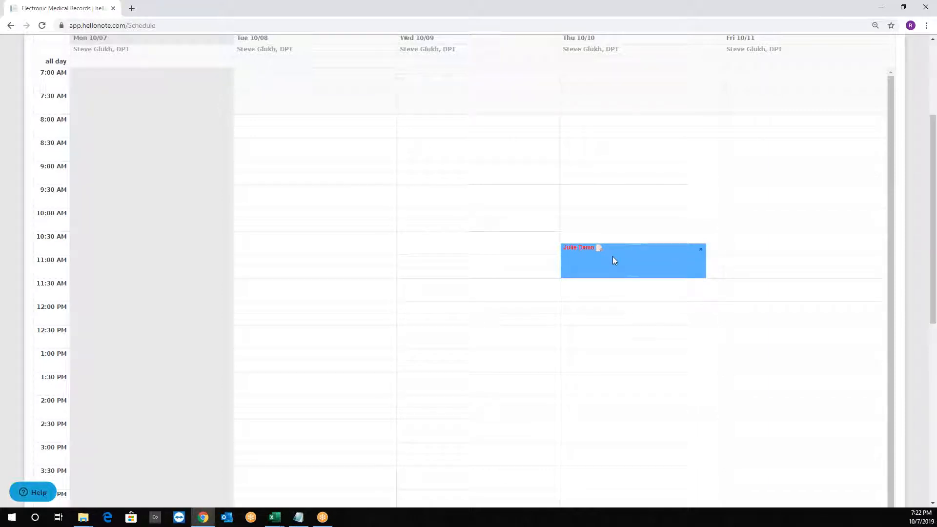
{"action": "left_click", "coordinate": [633, 260]}
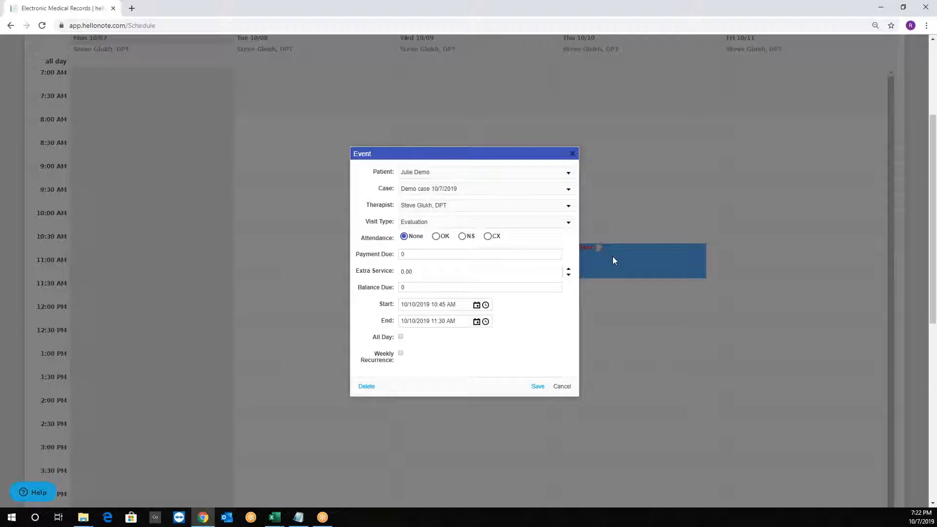
{"action": "mouse_move", "coordinate": [429, 240]}
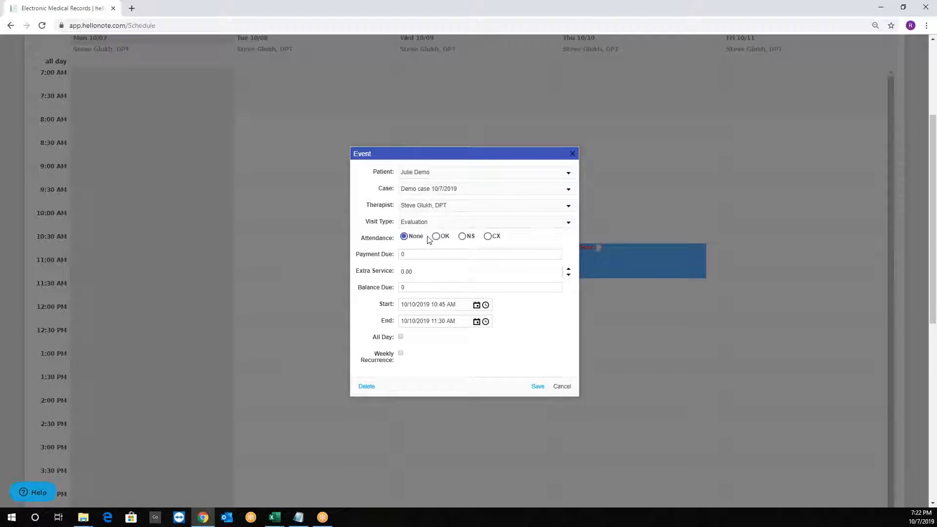
- Mark attendance OK, turn on payment applied, and toggle weekly recurrence on then off
{"action": "left_click", "coordinate": [436, 237]}
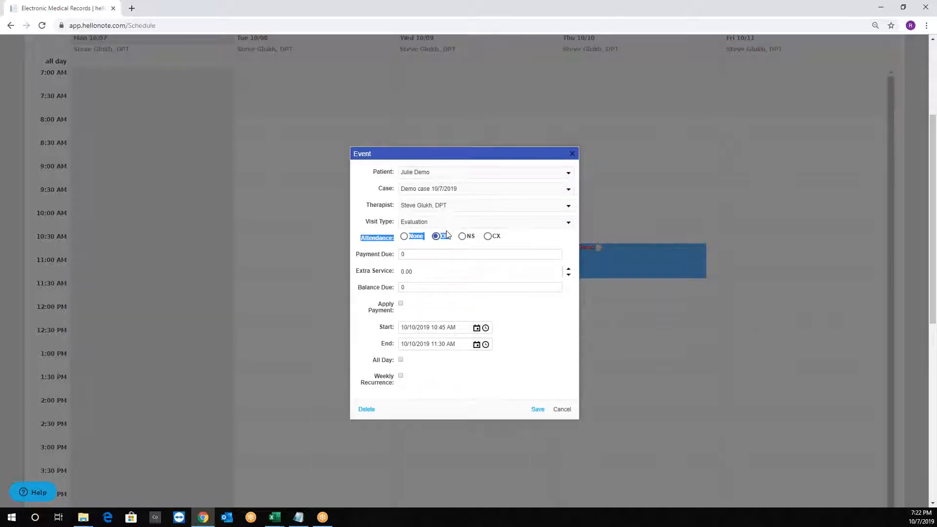
{"action": "mouse_move", "coordinate": [436, 245]}
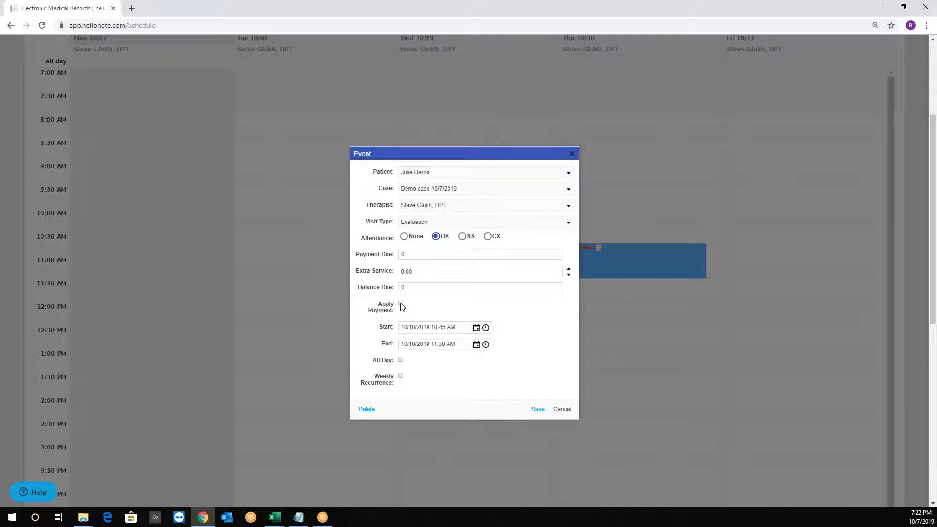
{"action": "left_click", "coordinate": [402, 305]}
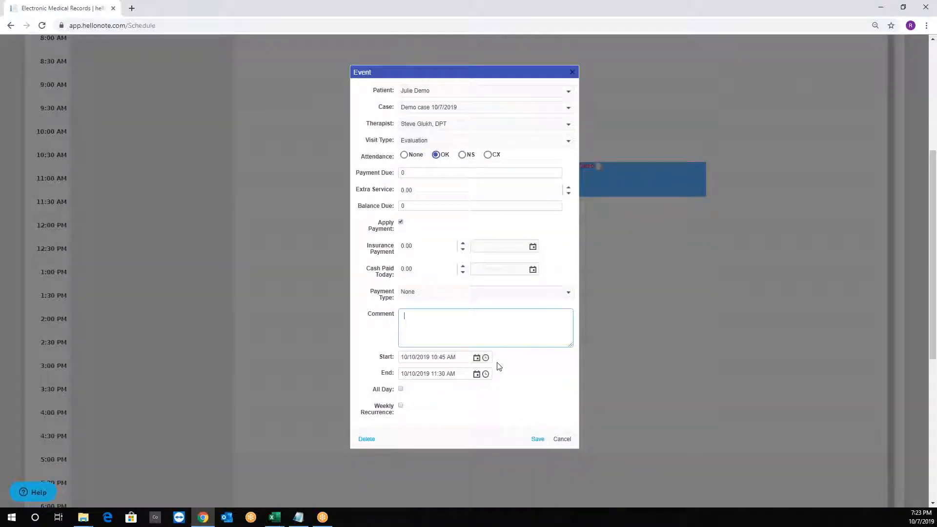
{"action": "mouse_move", "coordinate": [493, 364]}
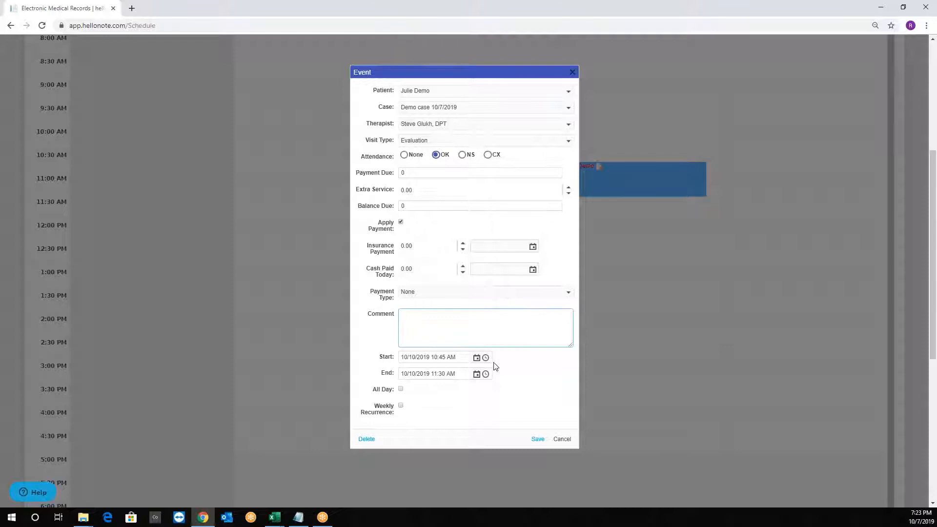
{"action": "scroll", "scroll_direction": "down", "scroll_amount": 3}
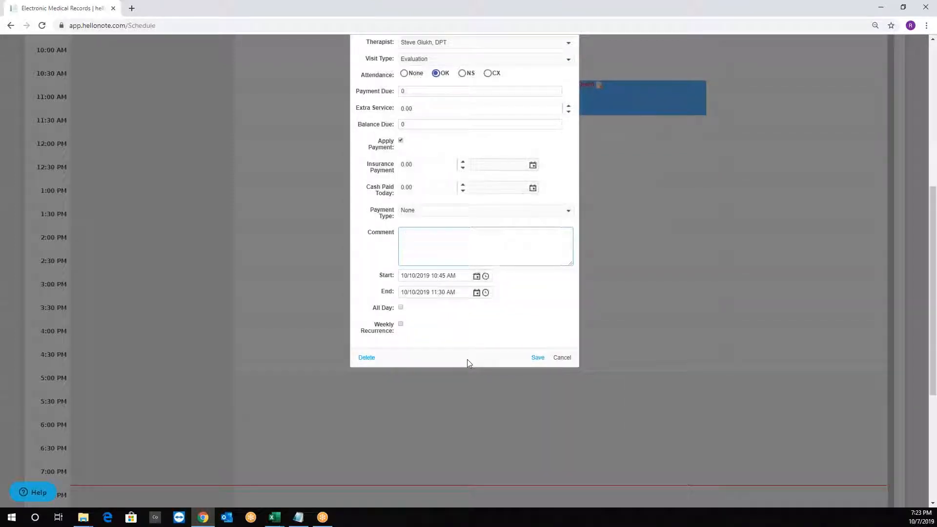
{"action": "mouse_move", "coordinate": [442, 363]}
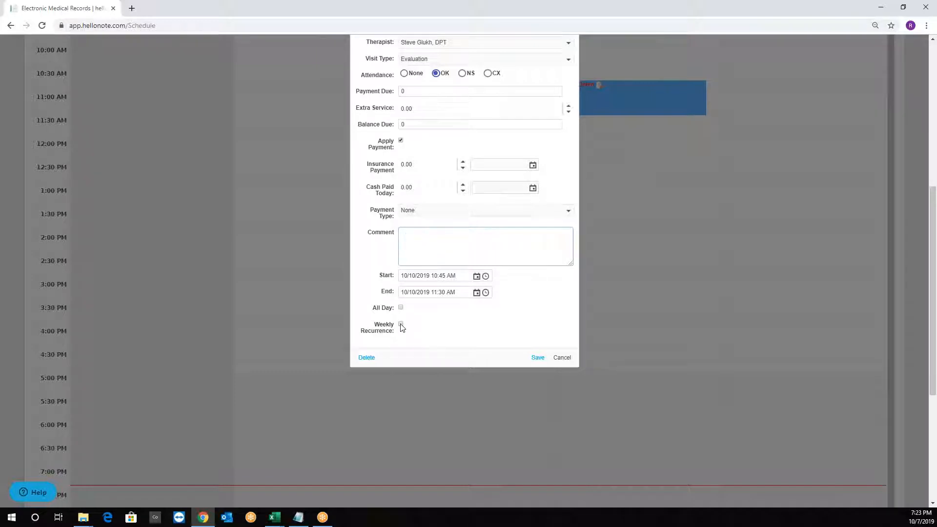
{"action": "left_click", "coordinate": [400, 325]}
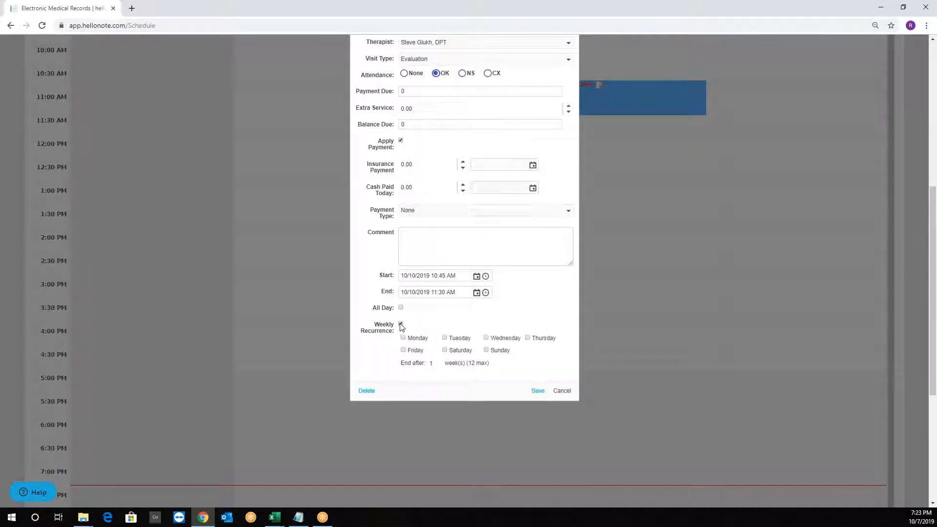
{"action": "left_click", "coordinate": [401, 324]}
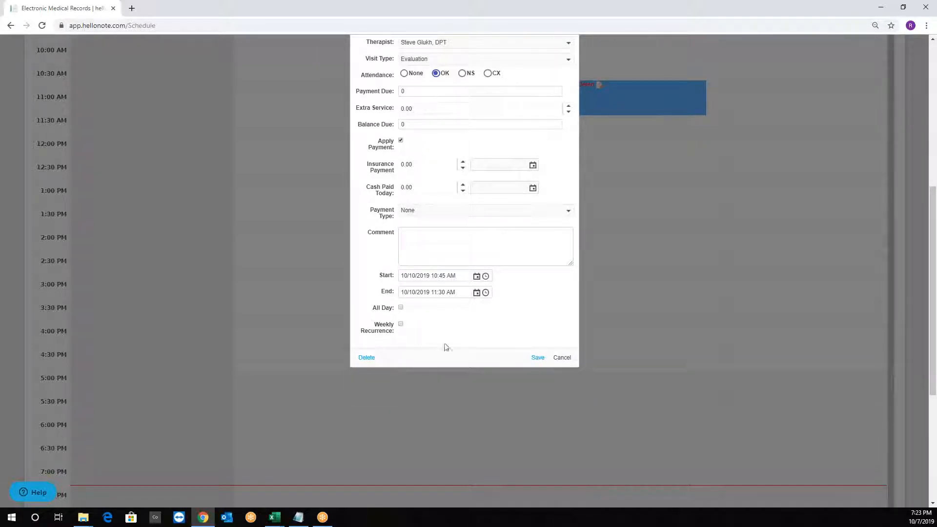
- Save the checked-in visit, then view and dismiss Julie Demo's patient info popup
{"action": "left_click", "coordinate": [561, 357]}
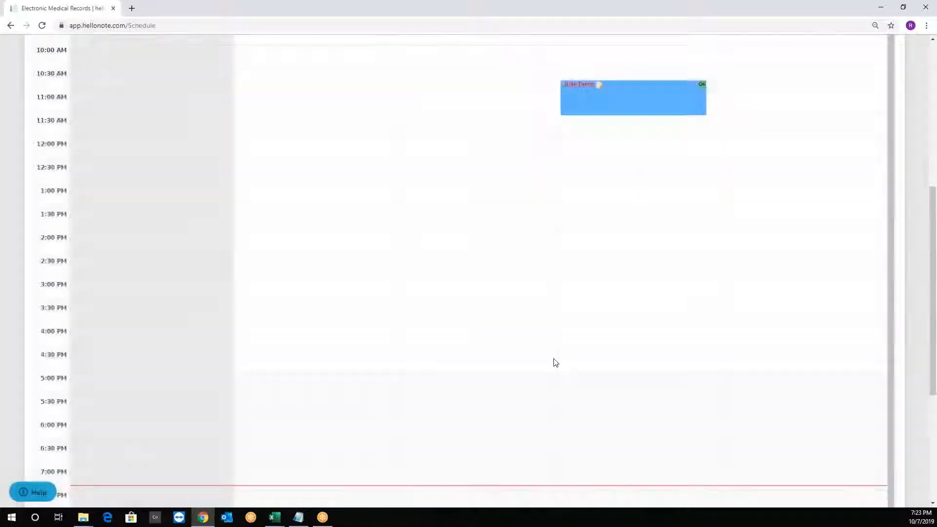
{"action": "scroll", "scroll_direction": "up", "scroll_amount": 3}
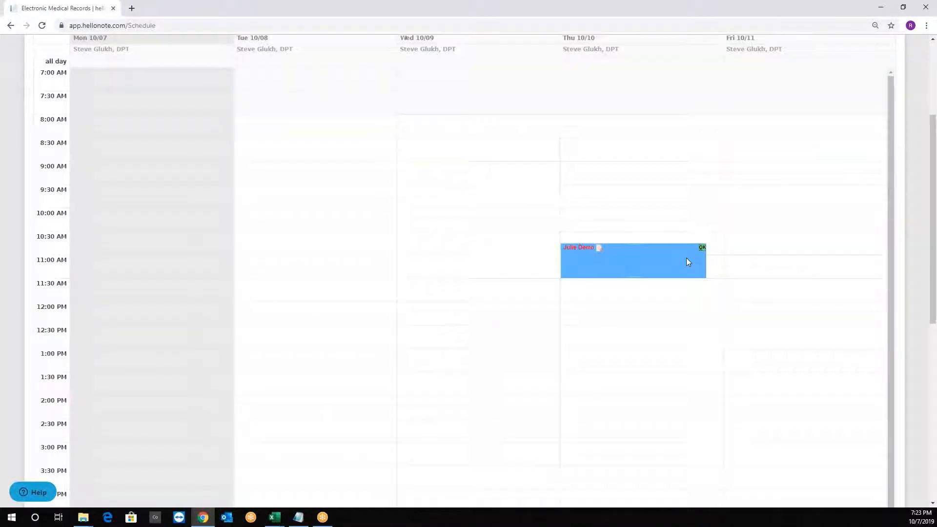
{"action": "left_click", "coordinate": [632, 261]}
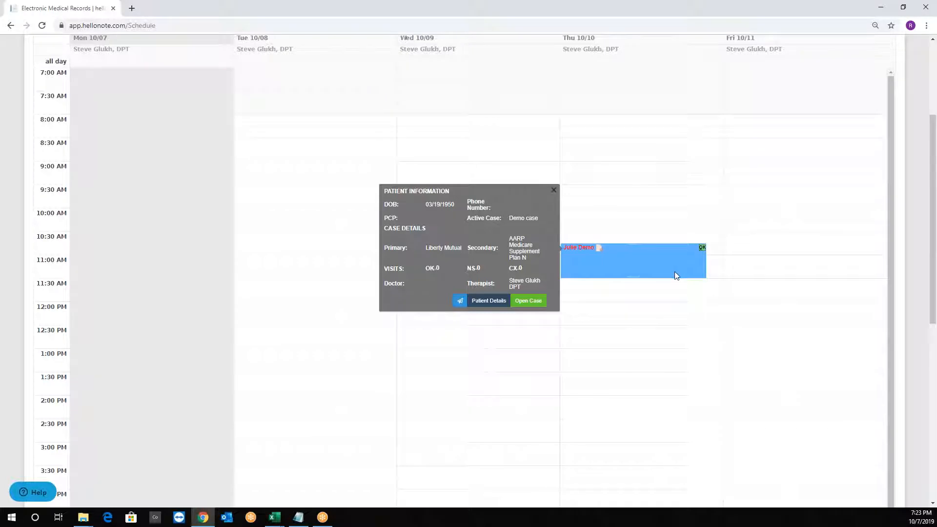
{"action": "mouse_move", "coordinate": [719, 274]}
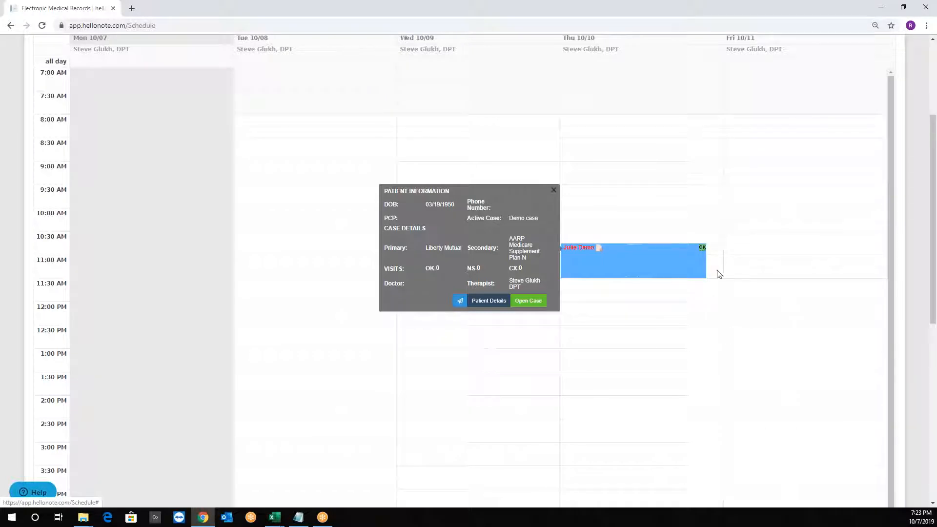
{"action": "left_click", "coordinate": [553, 190]}
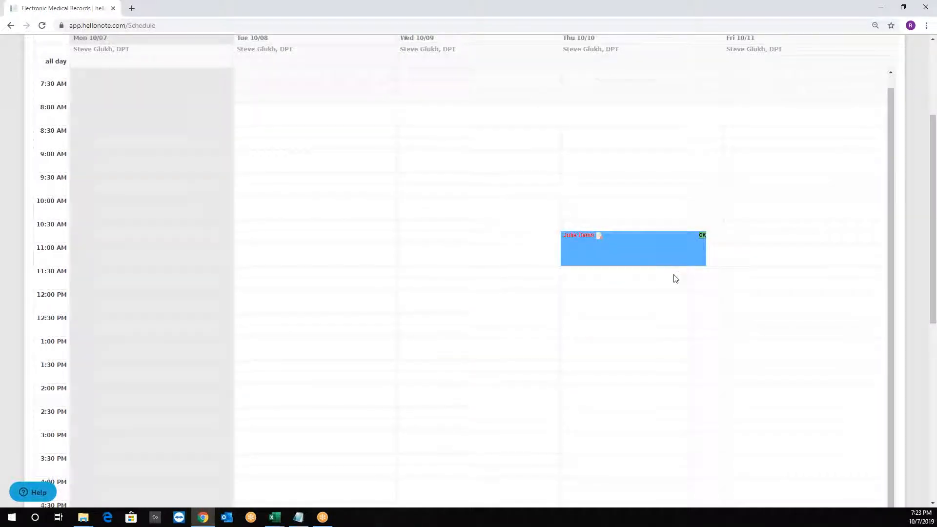
{"action": "scroll", "scroll_direction": "up", "scroll_amount": 3}
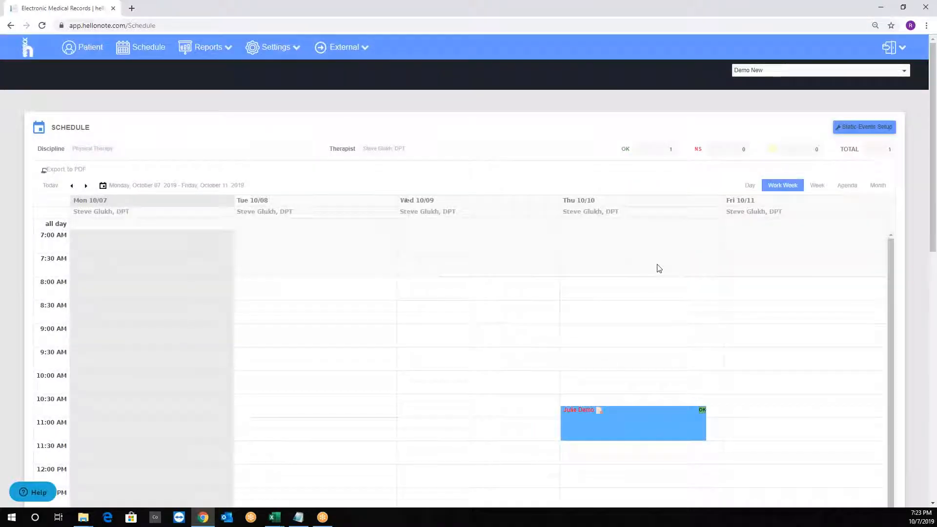
- Add a new static event record titled 'Lunch time!'
{"action": "left_click", "coordinate": [865, 127]}
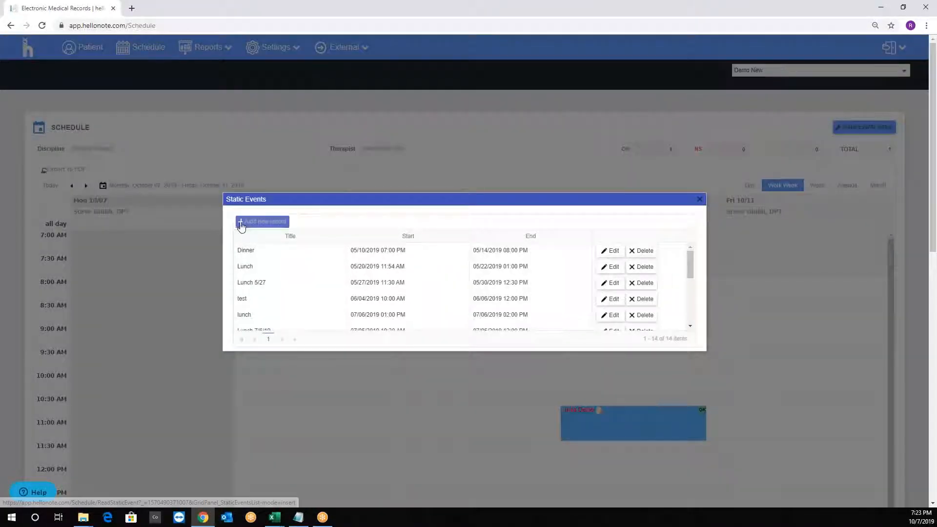
{"action": "left_click", "coordinate": [263, 221]}
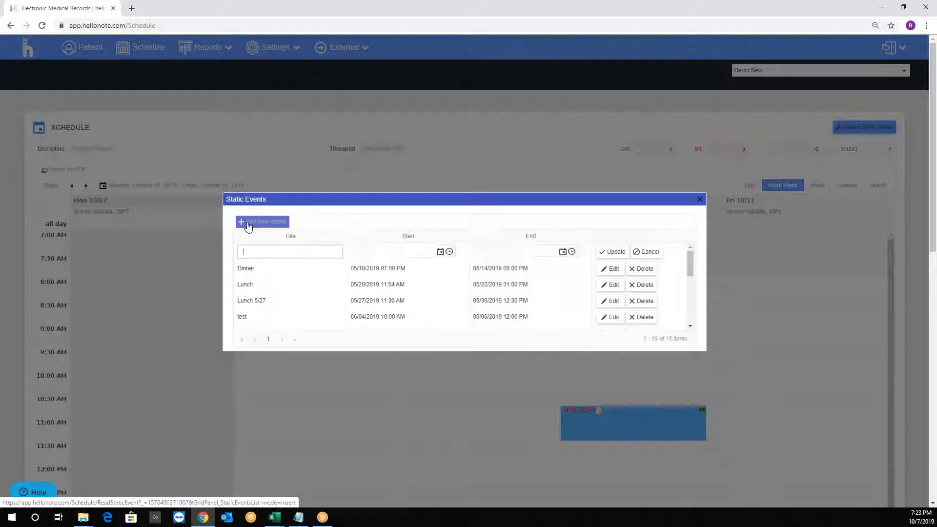
{"action": "left_click", "coordinate": [262, 222]}
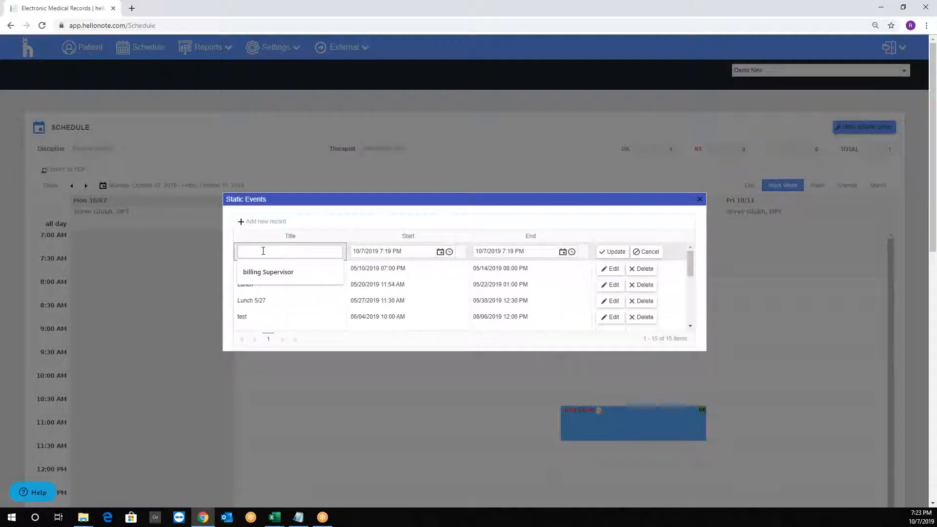
{"action": "type", "text": "Lunch tim"}
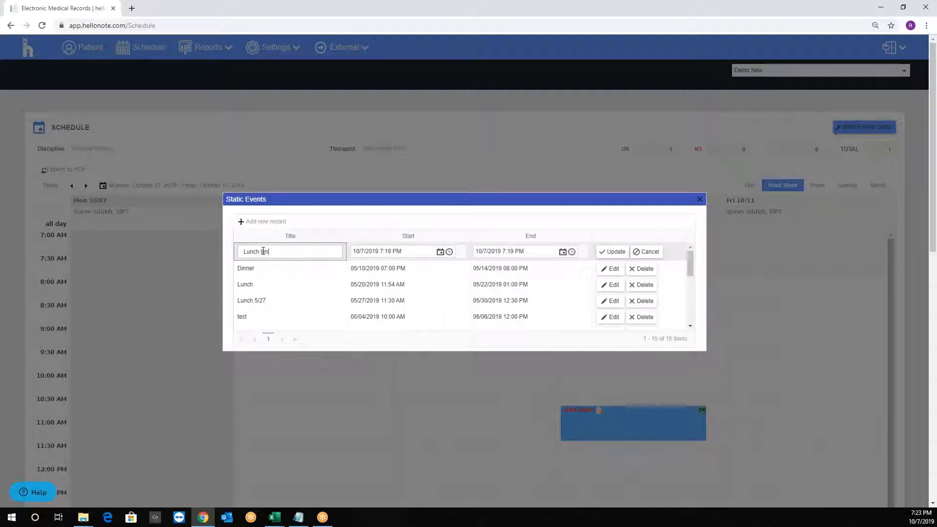
{"action": "type", "text": "ie"}
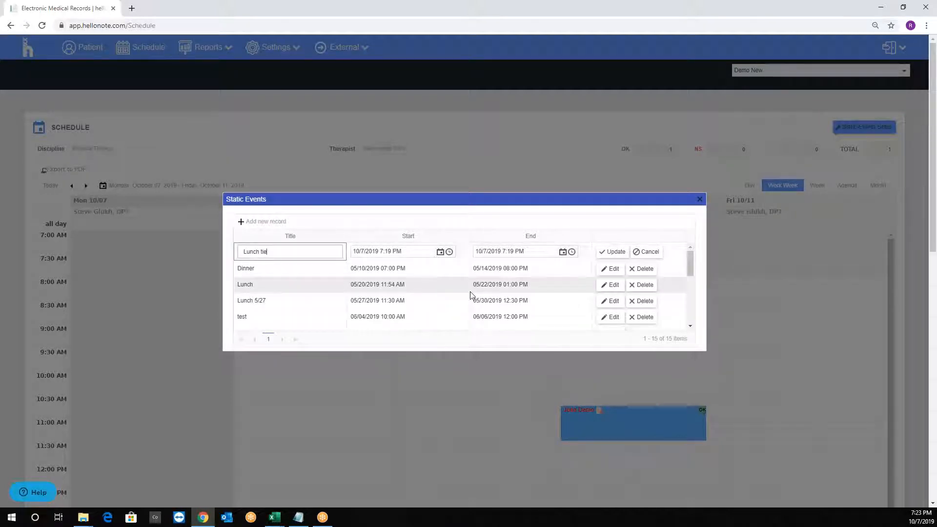
{"action": "key", "text": "Backspace"}
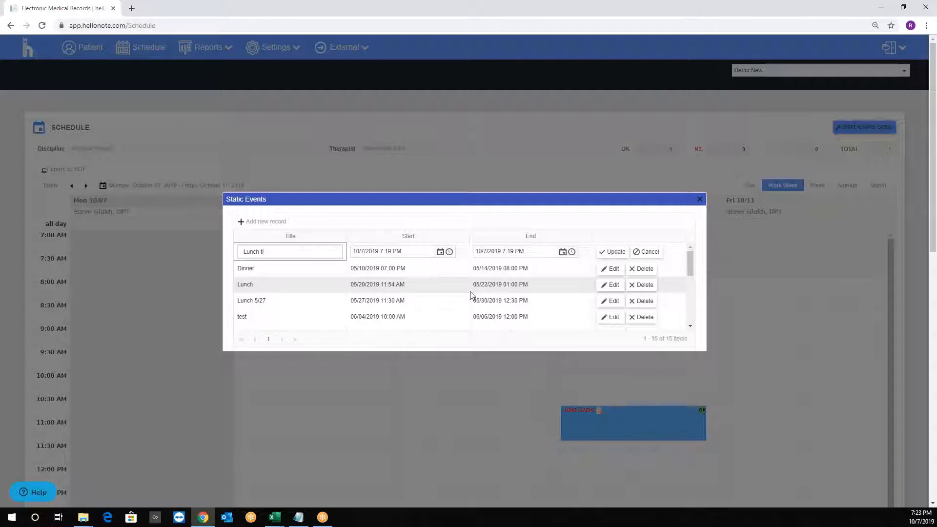
{"action": "type", "text": "me"}
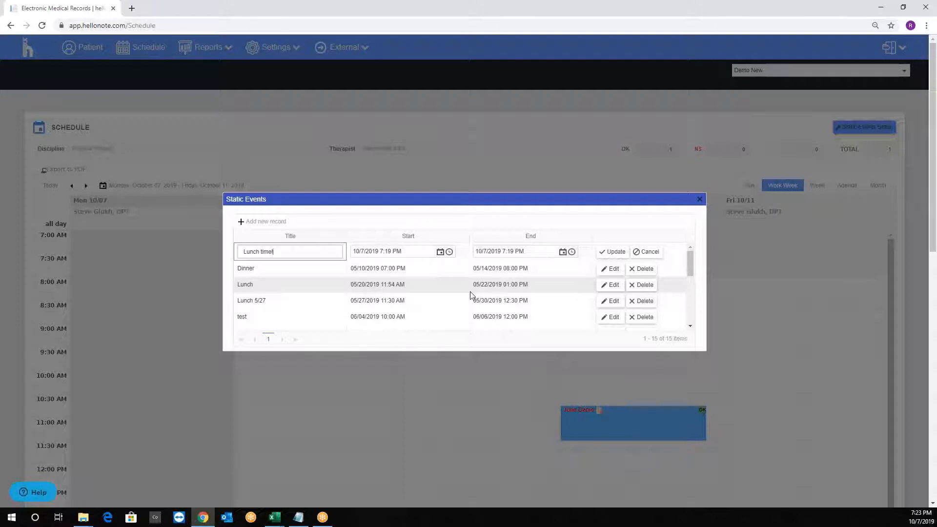
- Set the lunch event to run 8:00 to 9:00 AM and save it
{"action": "left_click", "coordinate": [449, 251]}
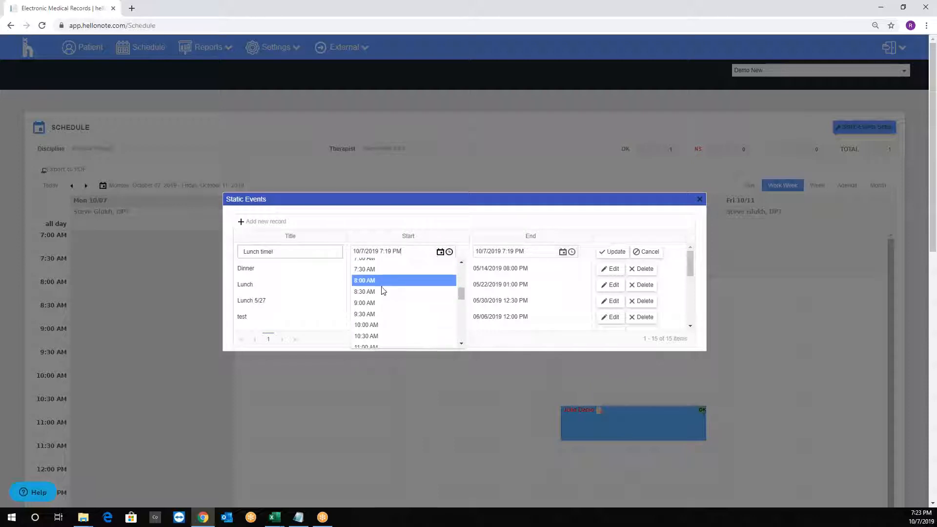
{"action": "left_click", "coordinate": [364, 280]}
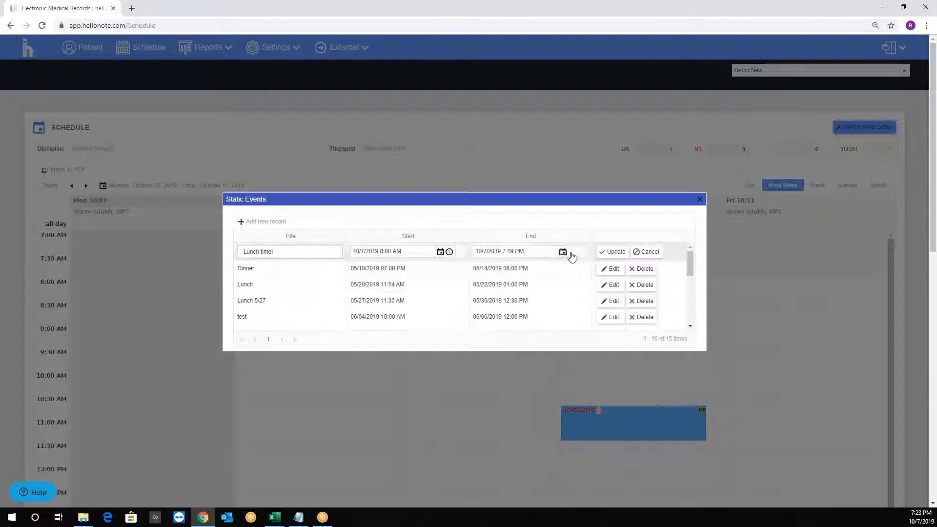
{"action": "left_click", "coordinate": [572, 250]}
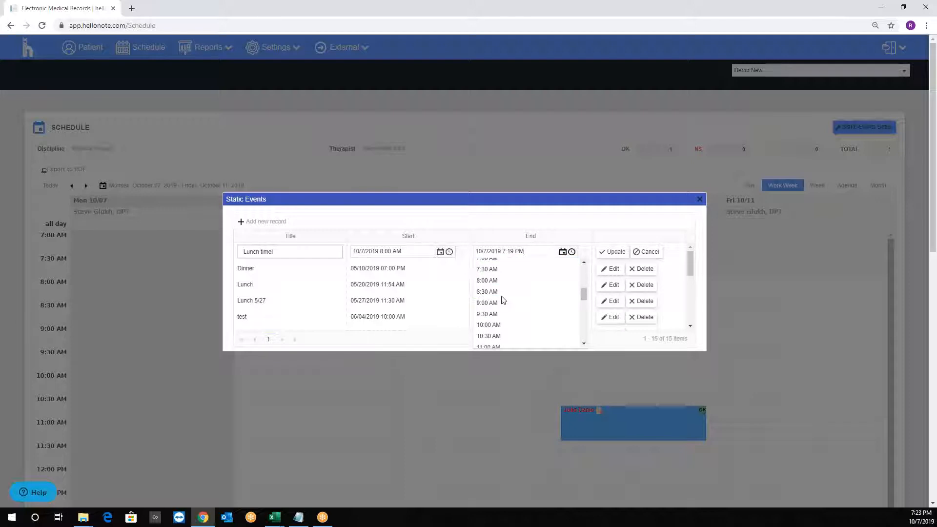
{"action": "left_click", "coordinate": [487, 303]}
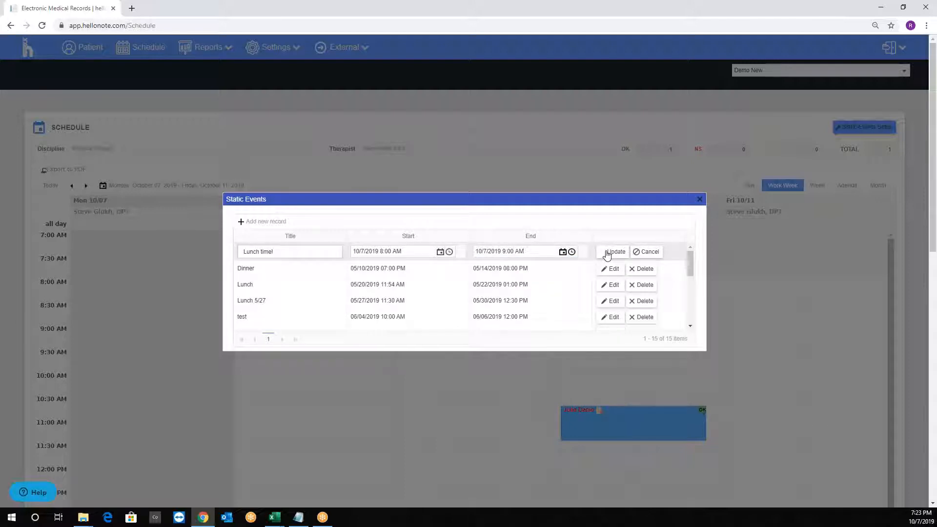
{"action": "left_click", "coordinate": [613, 251]}
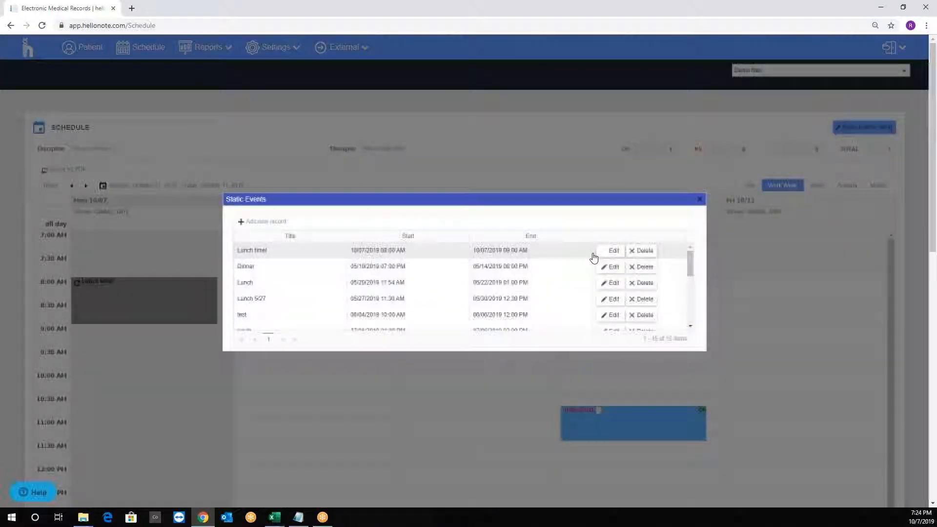
{"action": "left_click", "coordinate": [699, 200]}
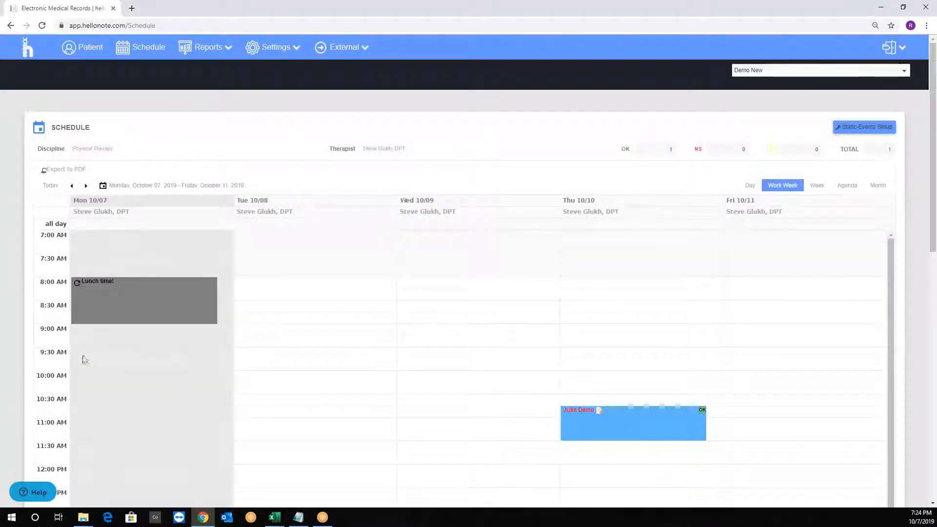
{"action": "mouse_move", "coordinate": [138, 293]}
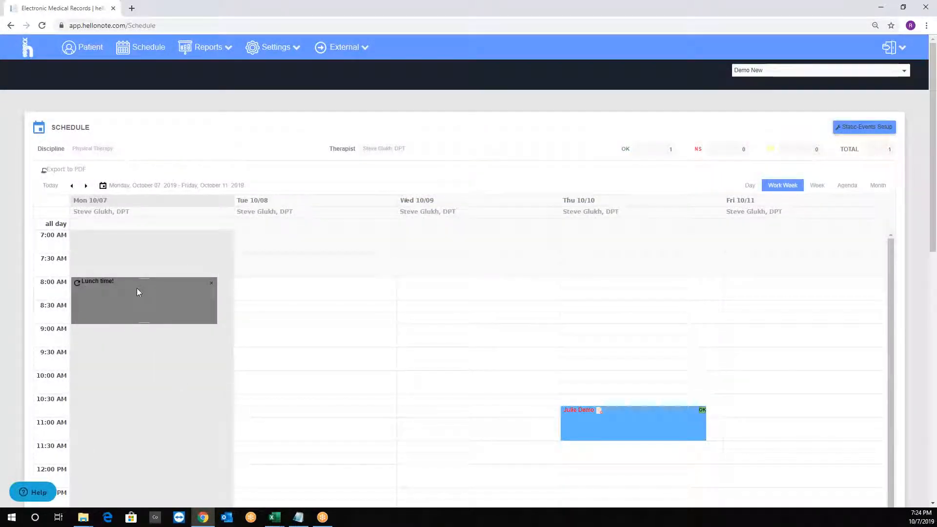
{"action": "left_click", "coordinate": [143, 301]}
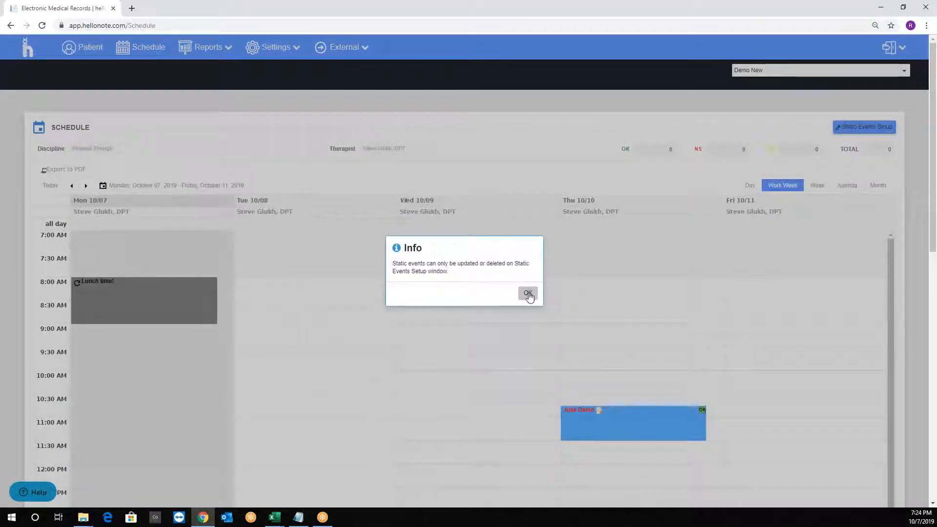
{"action": "left_click", "coordinate": [527, 294]}
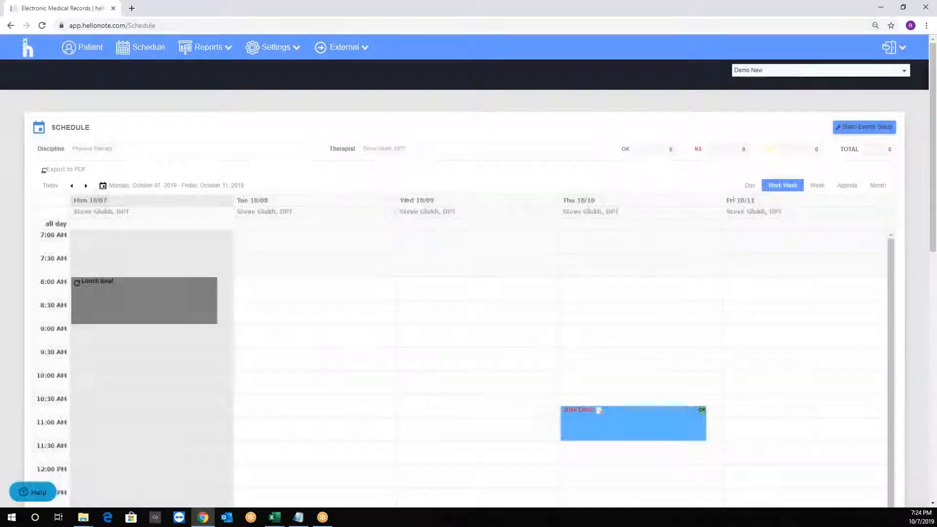
{"action": "left_click", "coordinate": [82, 47]}
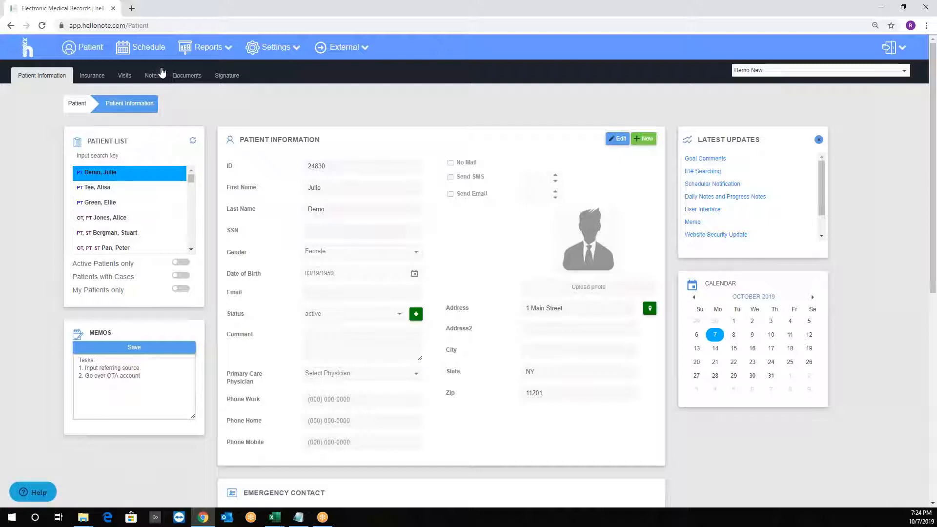
- Show Julie Demo's Visits tab listing the 10/10/2019 Evaluation visit marked OK
{"action": "left_click", "coordinate": [124, 76]}
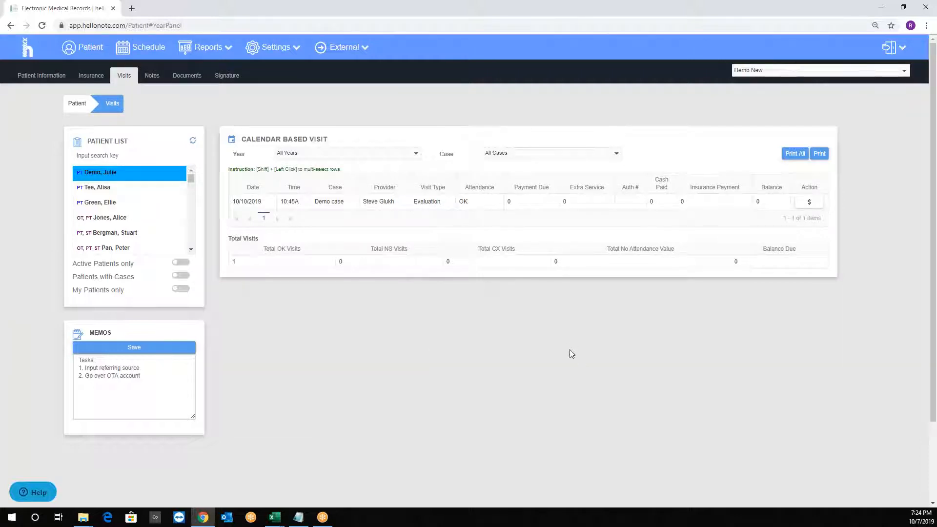
{"action": "mouse_move", "coordinate": [585, 376]}
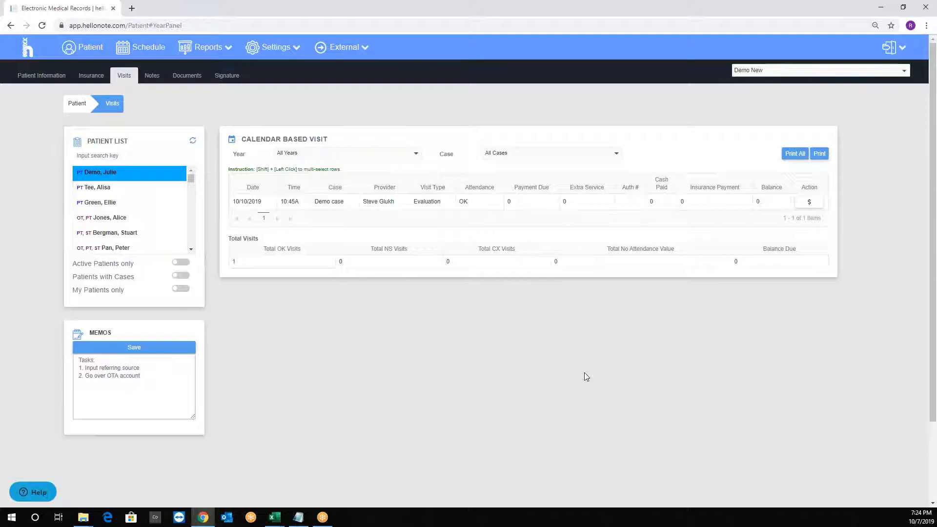
{"action": "mouse_move", "coordinate": [591, 362]}
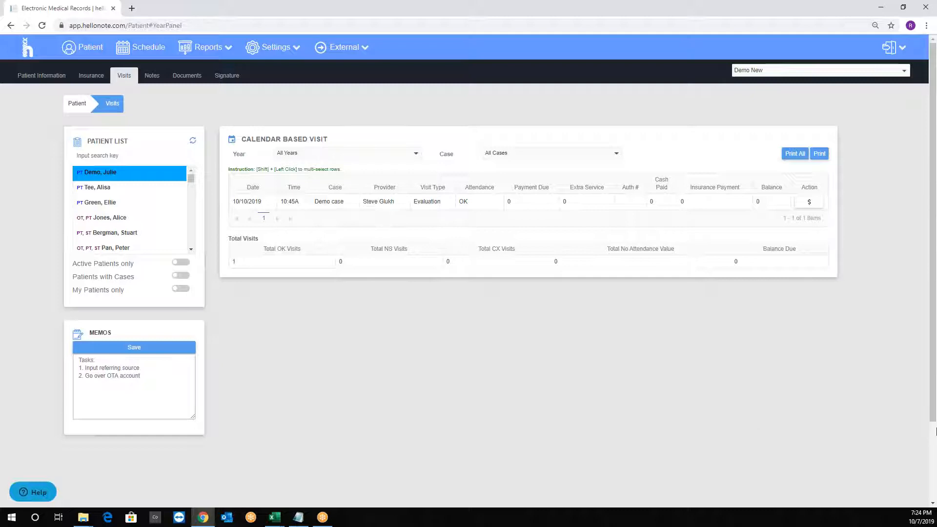
{"action": "mouse_move", "coordinate": [797, 375]}
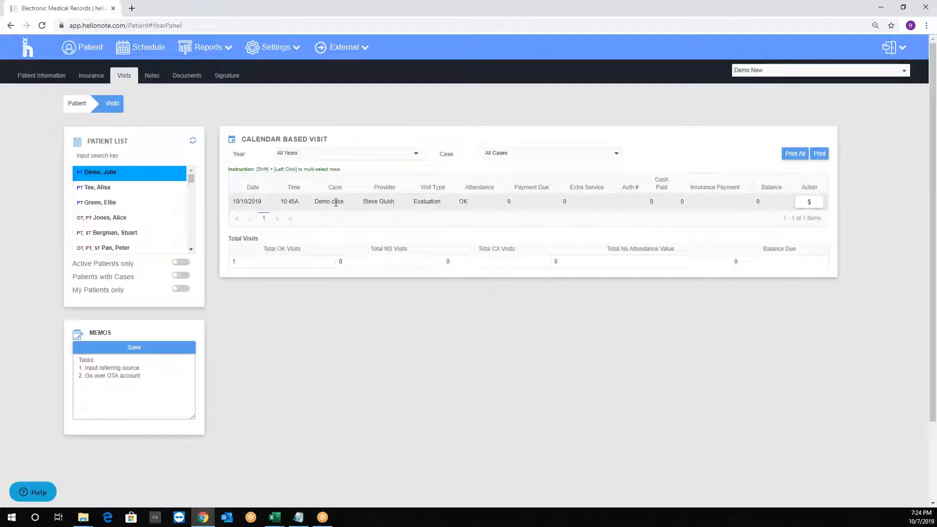
{"action": "mouse_move", "coordinate": [377, 209]}
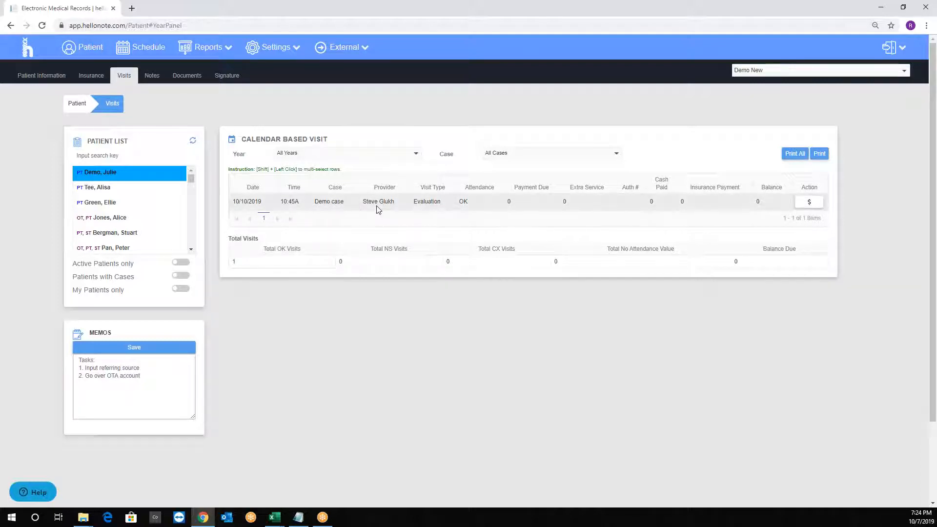
{"action": "mouse_move", "coordinate": [474, 209]}
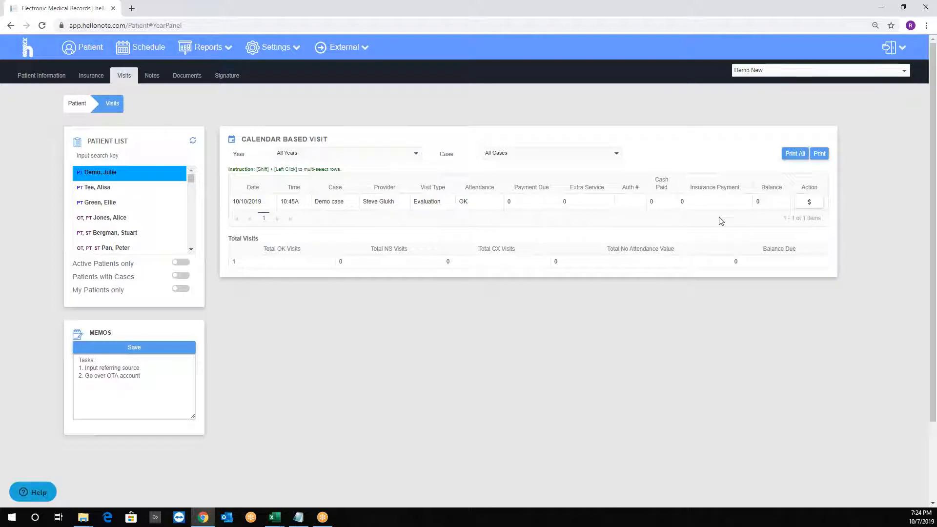
{"action": "mouse_move", "coordinate": [689, 234]}
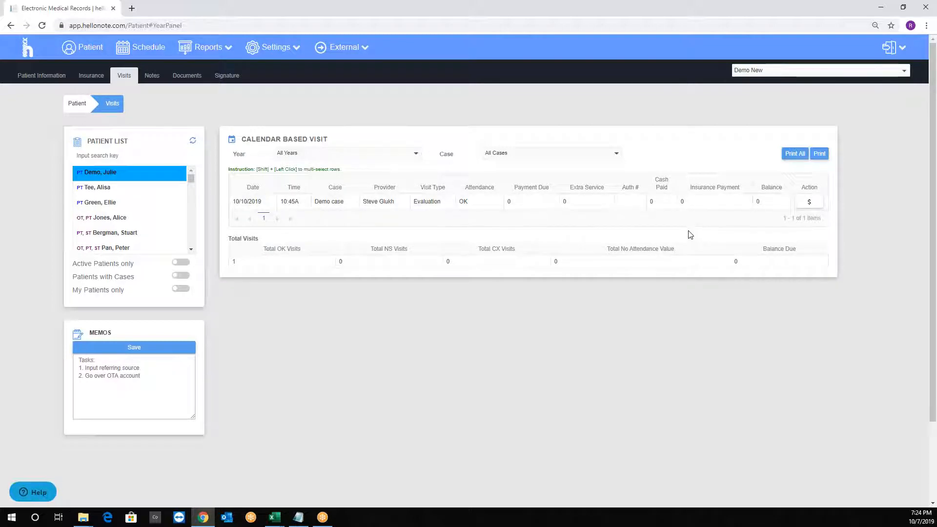
{"action": "mouse_move", "coordinate": [809, 202]}
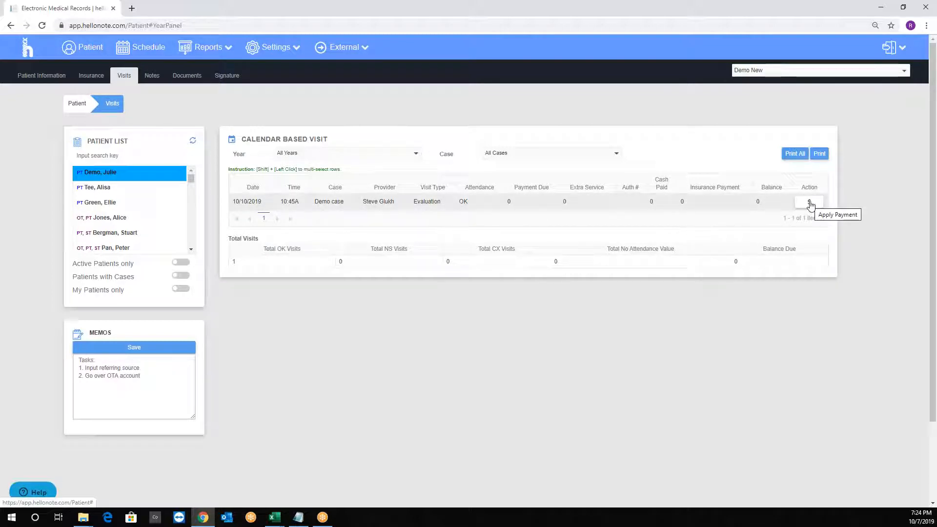
- Apply a $20.00 cash payment to the 10/10/2019 visit
{"action": "left_click", "coordinate": [809, 201]}
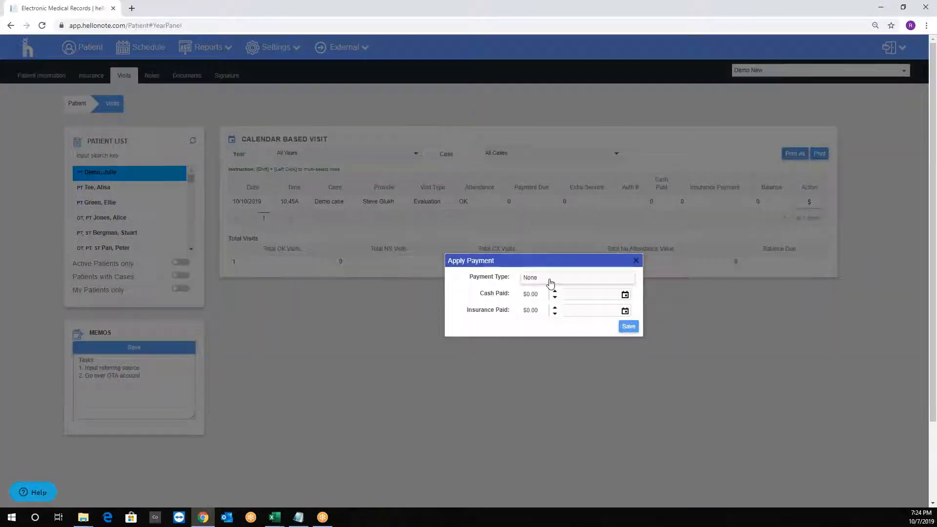
{"action": "left_click", "coordinate": [576, 277]}
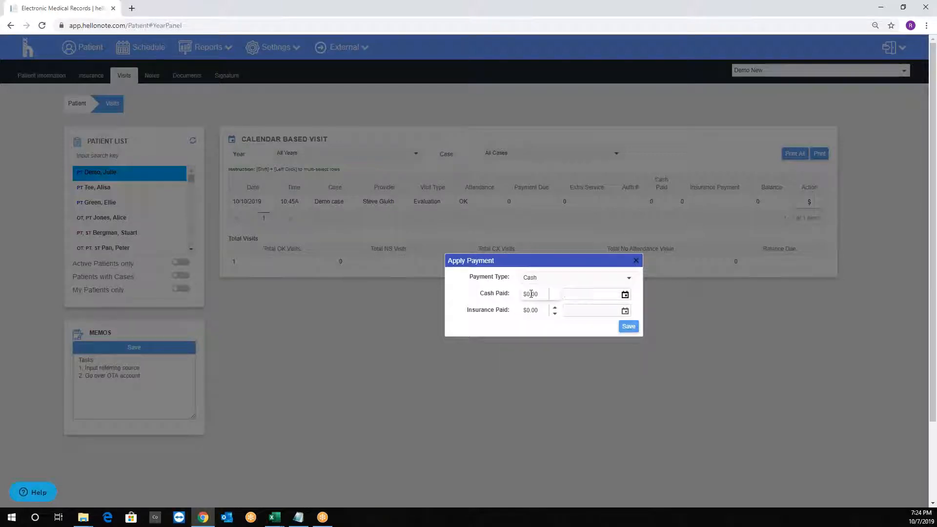
{"action": "type", "text": "20.00"}
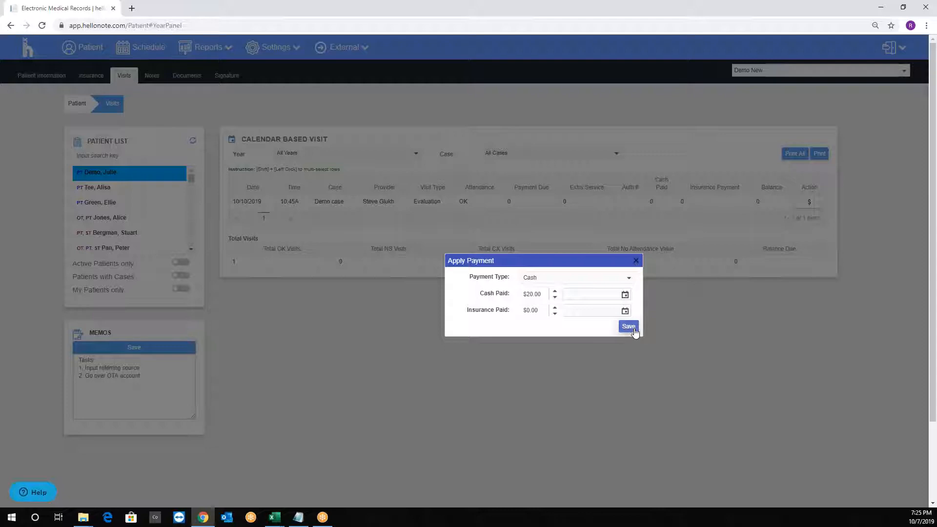
{"action": "left_click", "coordinate": [628, 326]}
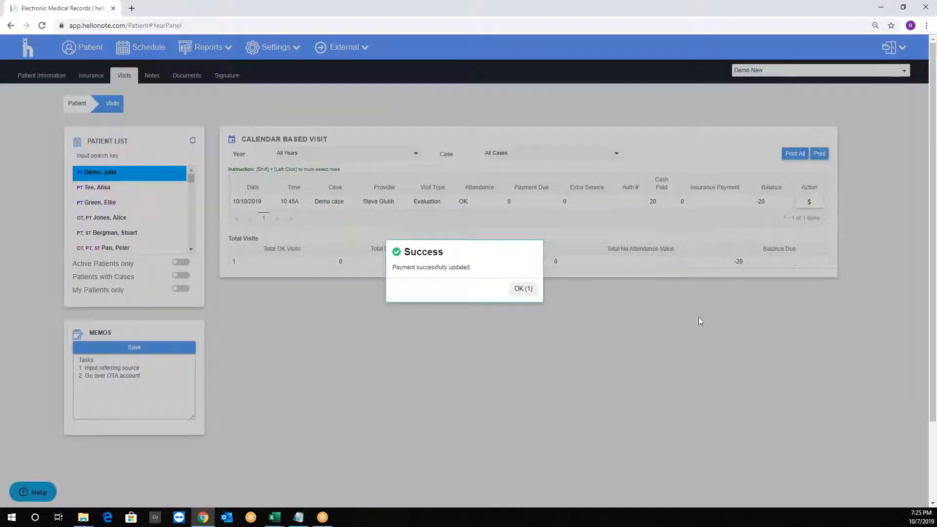
{"action": "left_click", "coordinate": [522, 288]}
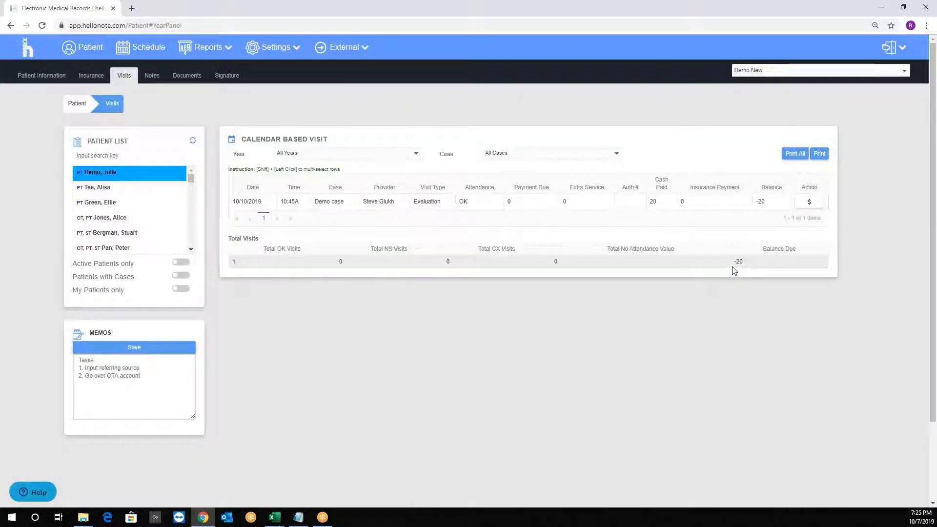
{"action": "mouse_move", "coordinate": [662, 248]}
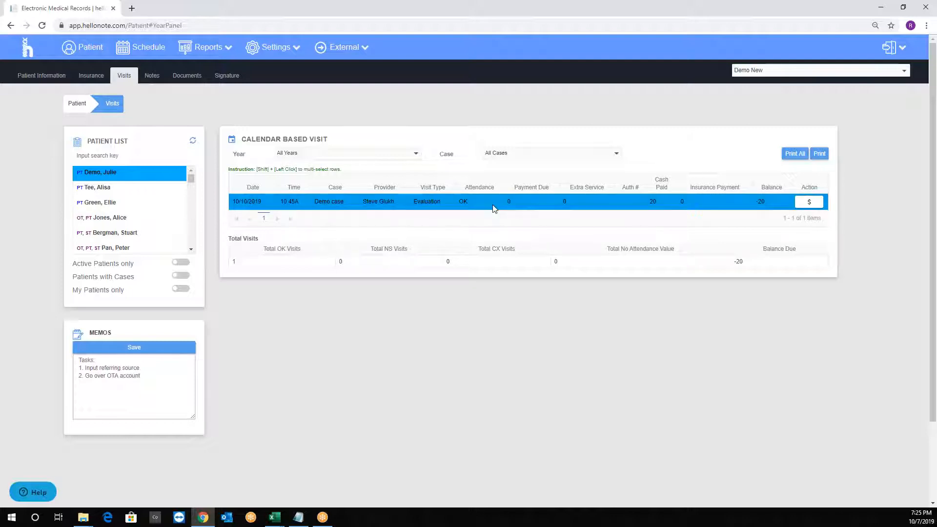
- Print the 10/10/2019 visit's receipt and open the downloaded PDF
{"action": "left_click", "coordinate": [820, 154]}
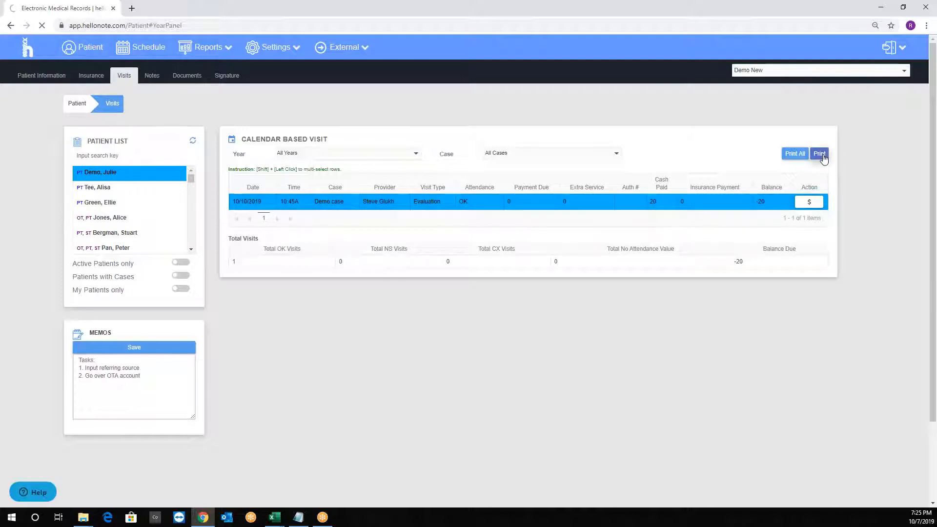
{"action": "left_click", "coordinate": [819, 153]}
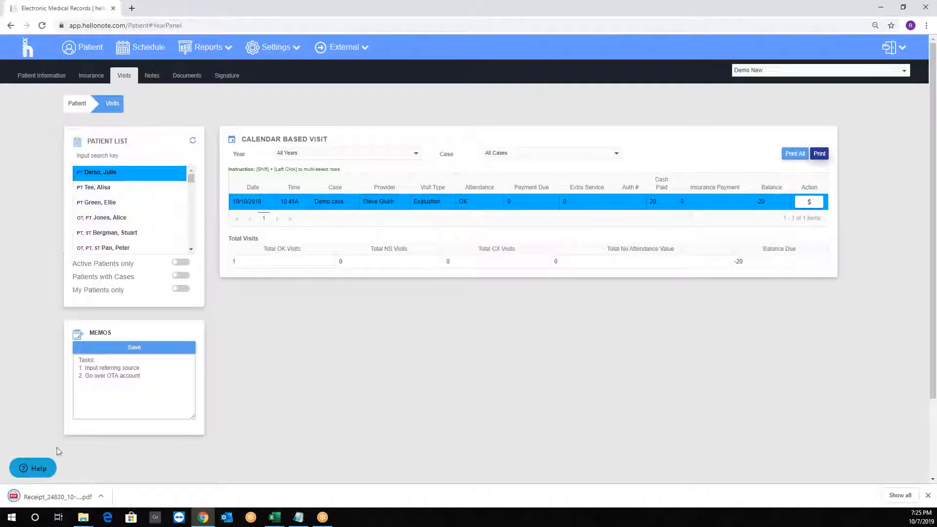
{"action": "left_click", "coordinate": [56, 497]}
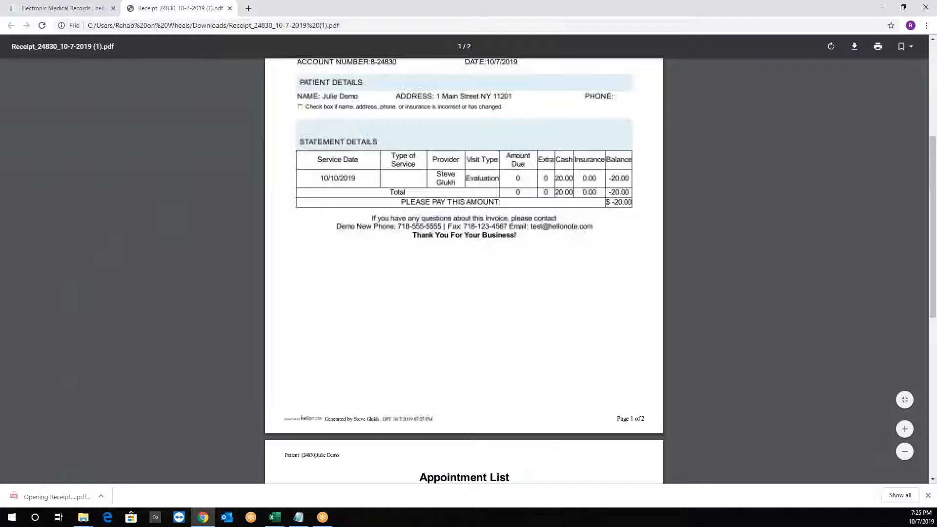
- Scroll the receipt PDF down to the page-2 Appointment List, then back to page 1
{"action": "scroll", "scroll_direction": "down", "scroll_amount": 3}
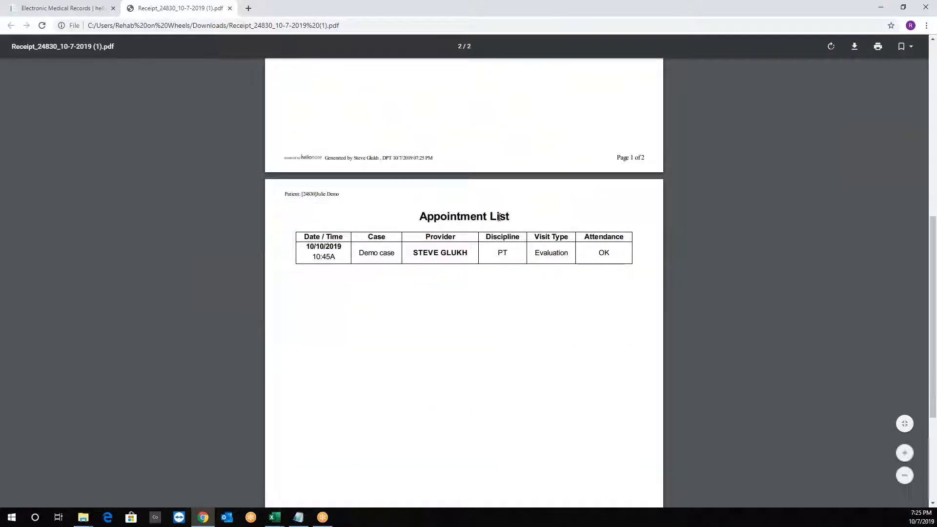
{"action": "scroll", "scroll_direction": "up", "scroll_amount": 3}
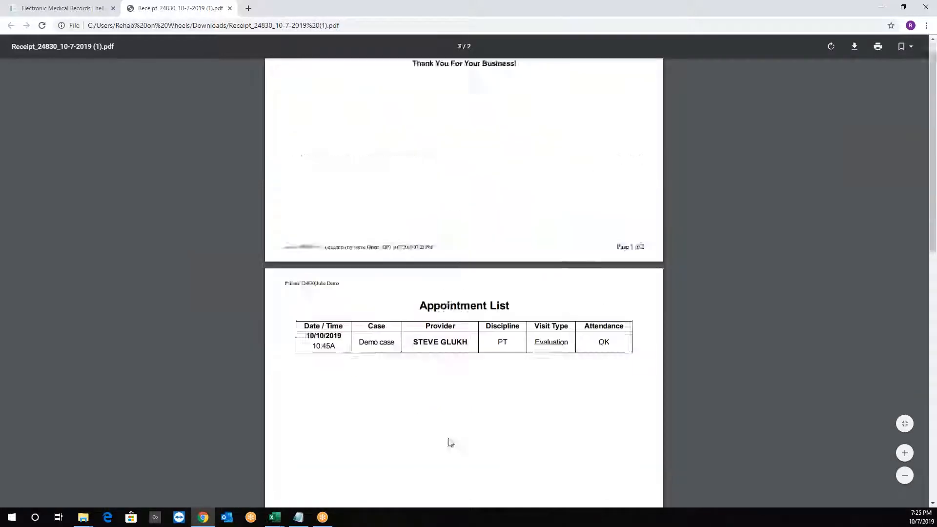
{"action": "scroll", "scroll_direction": "up", "scroll_amount": 3}
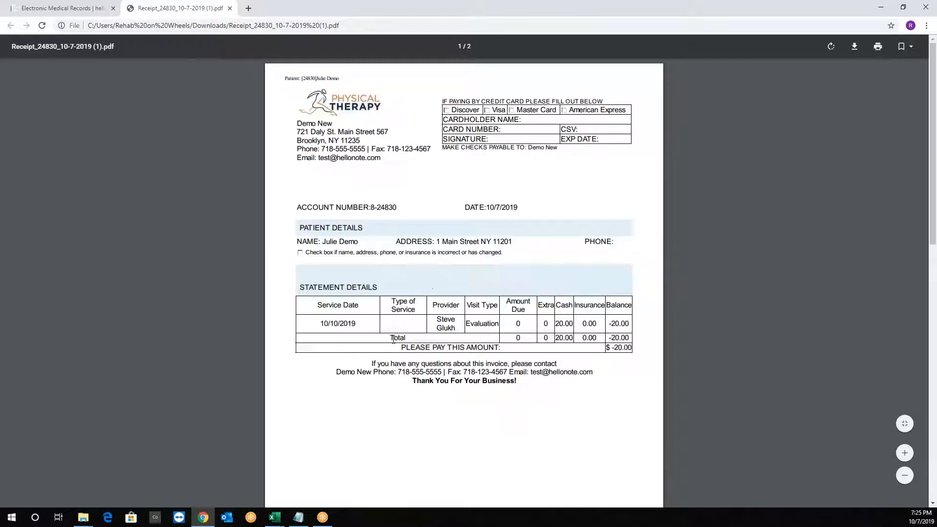